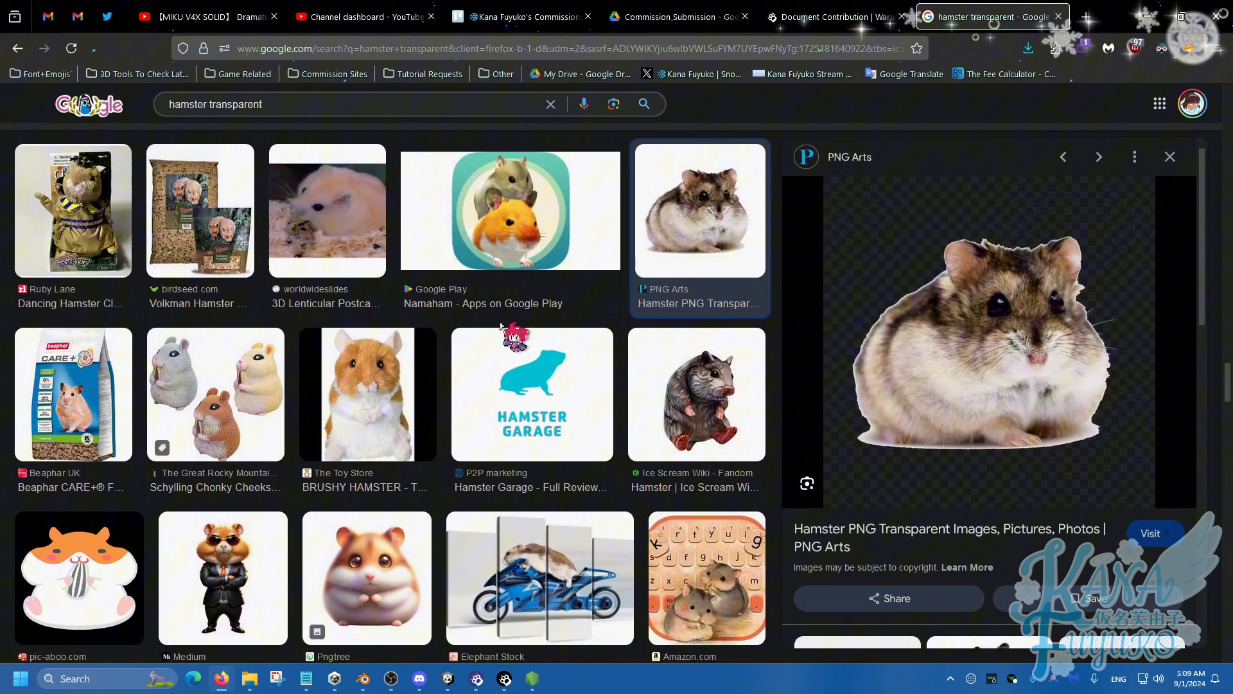
mouse_move(428, 459)
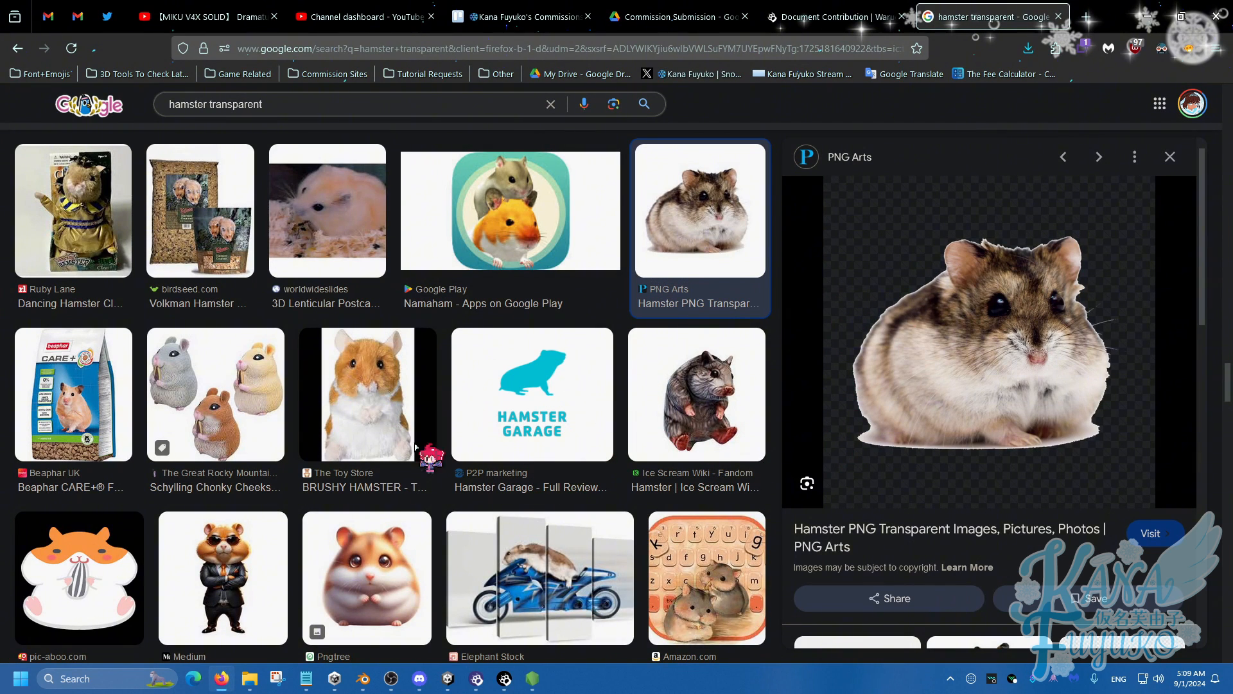
mouse_move(994, 351)
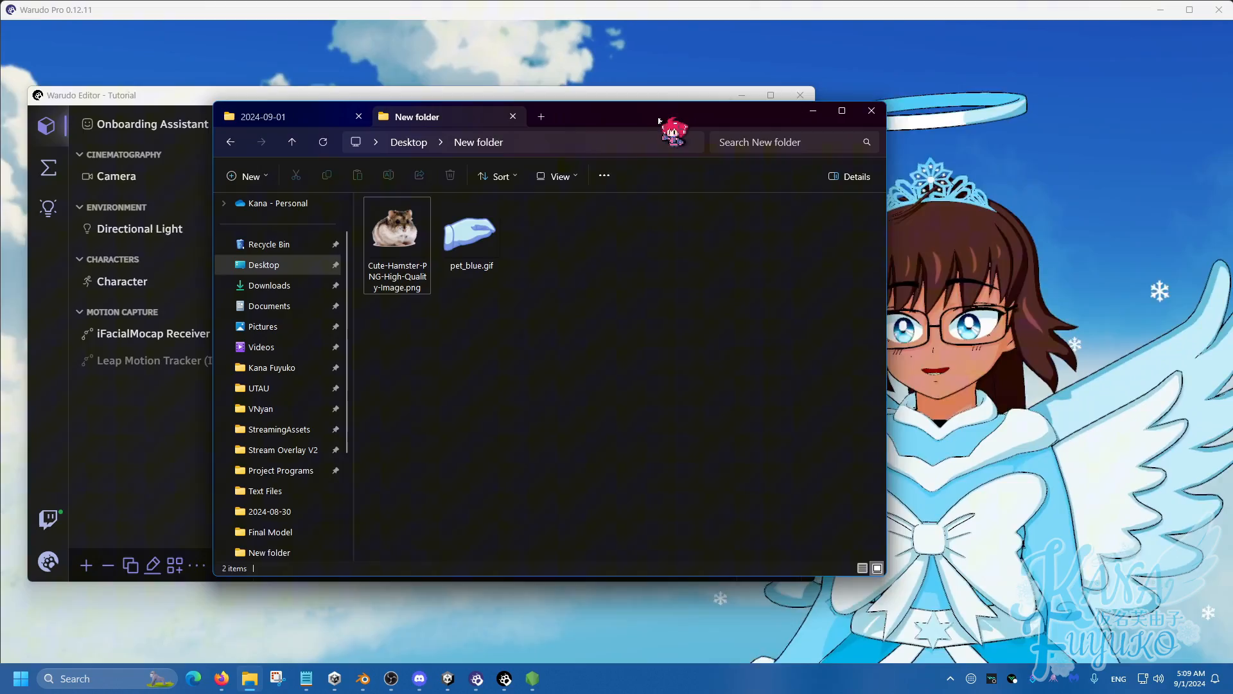
- Open Warudo's data folder and navigate into StreamingAssets > Images beside the hamster PNG folder
left_click_drag(656, 121, 551, 130)
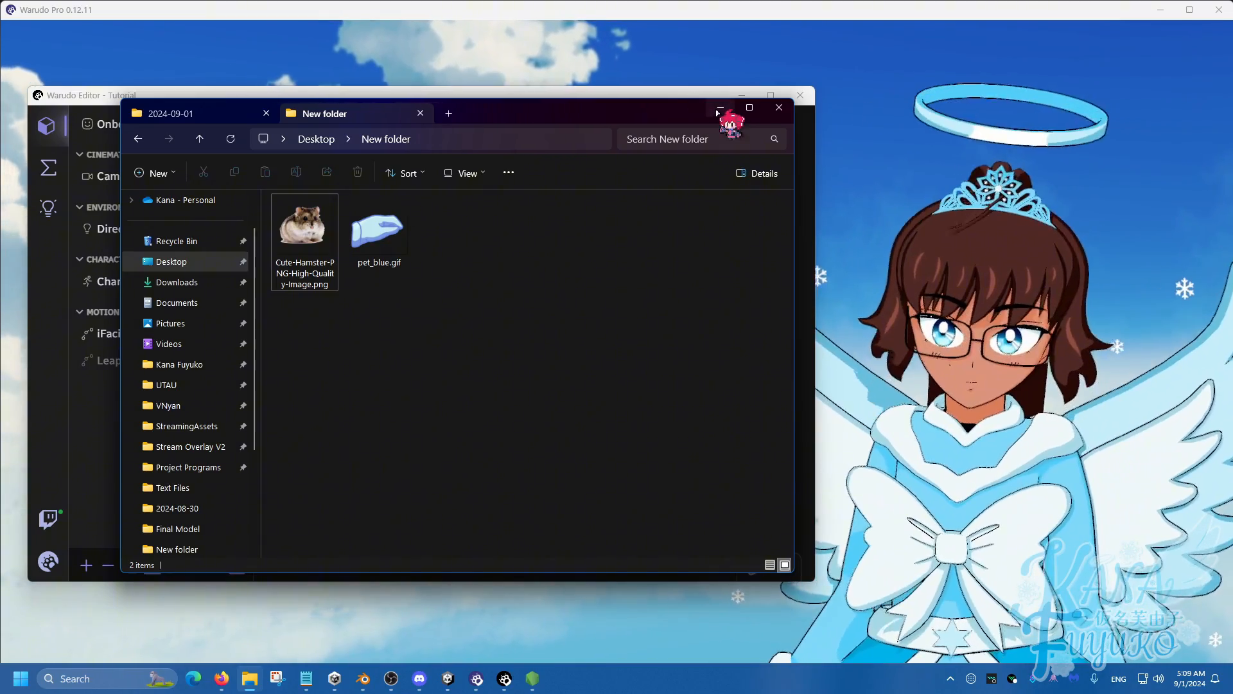
left_click(779, 107)
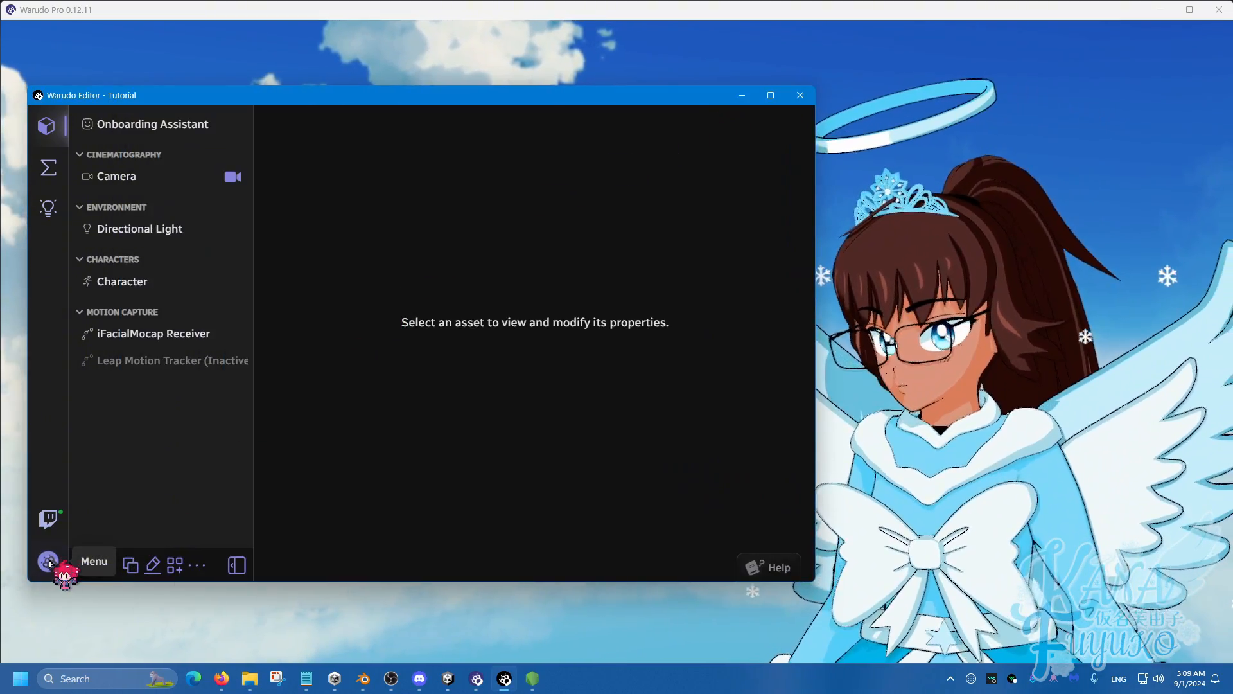
left_click(48, 563)
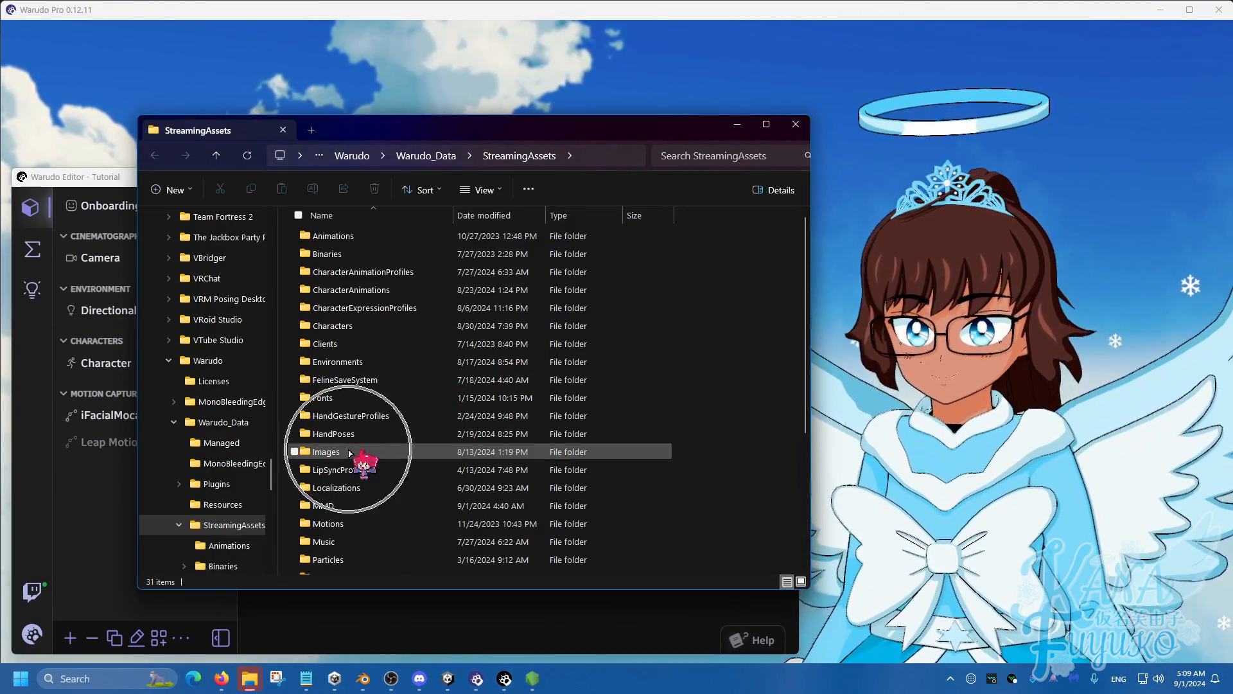
double_click(326, 451)
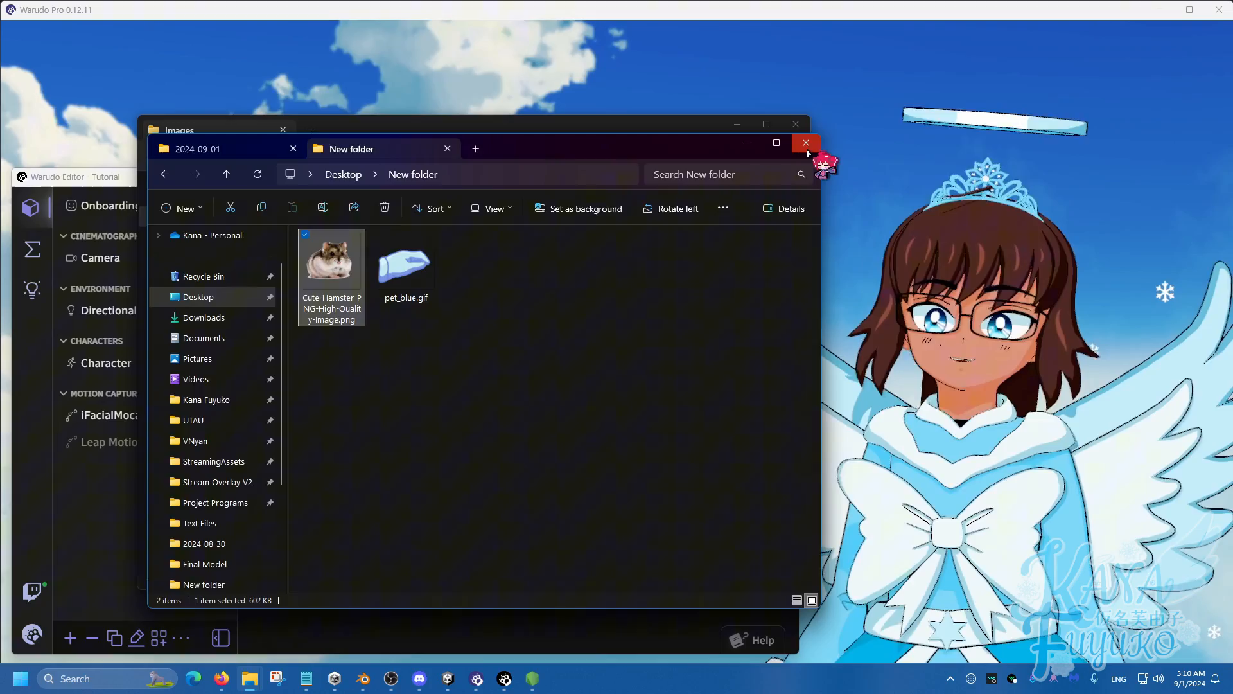
- Close the desktop folder and add a Props > Screen asset to the Warudo scene
left_click(806, 142)
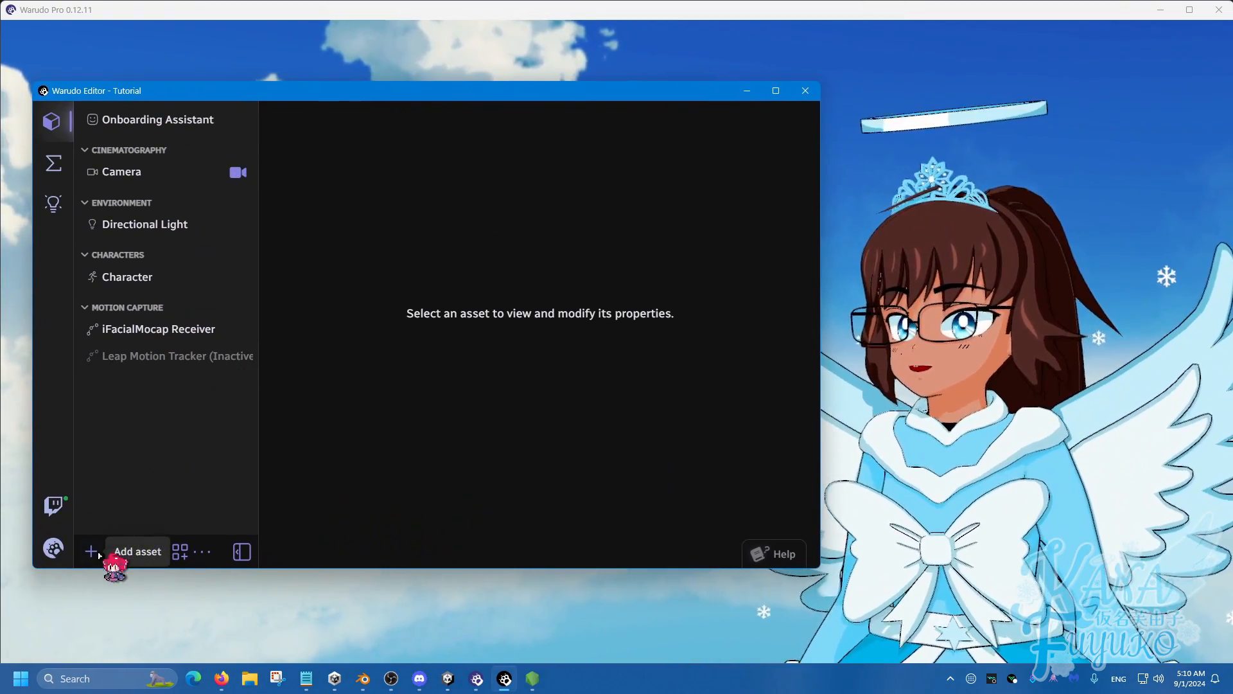
left_click(90, 551)
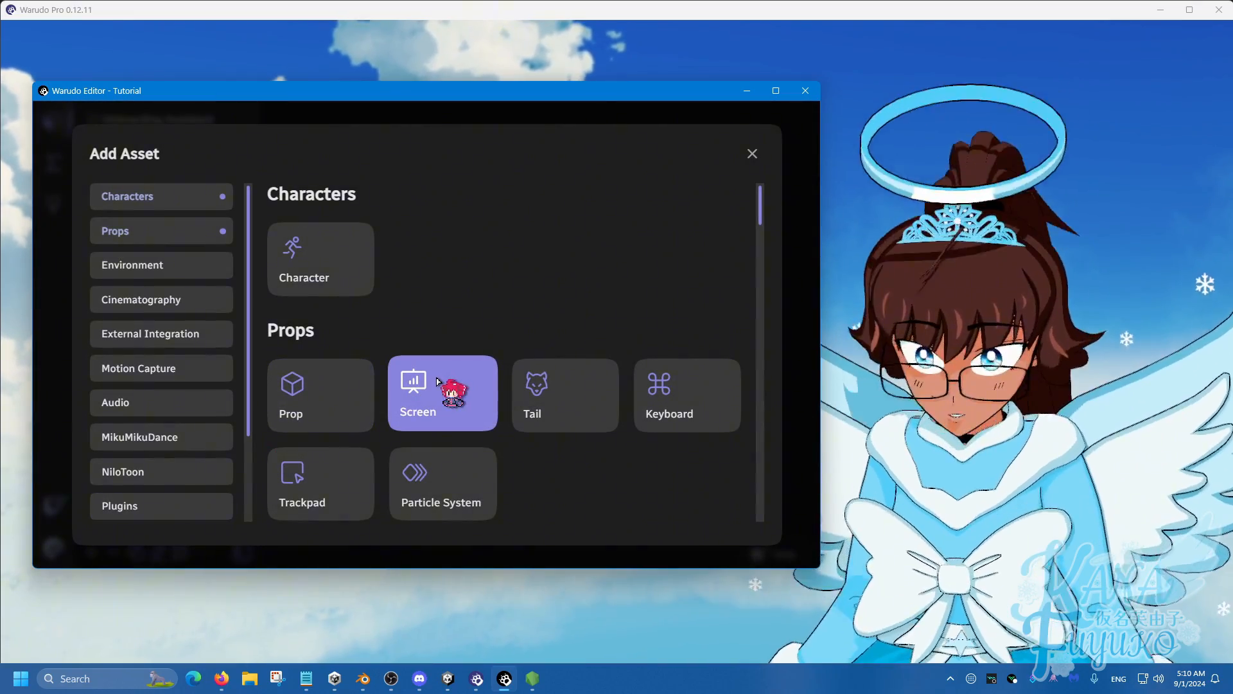
left_click(443, 393)
type("PNG Red")
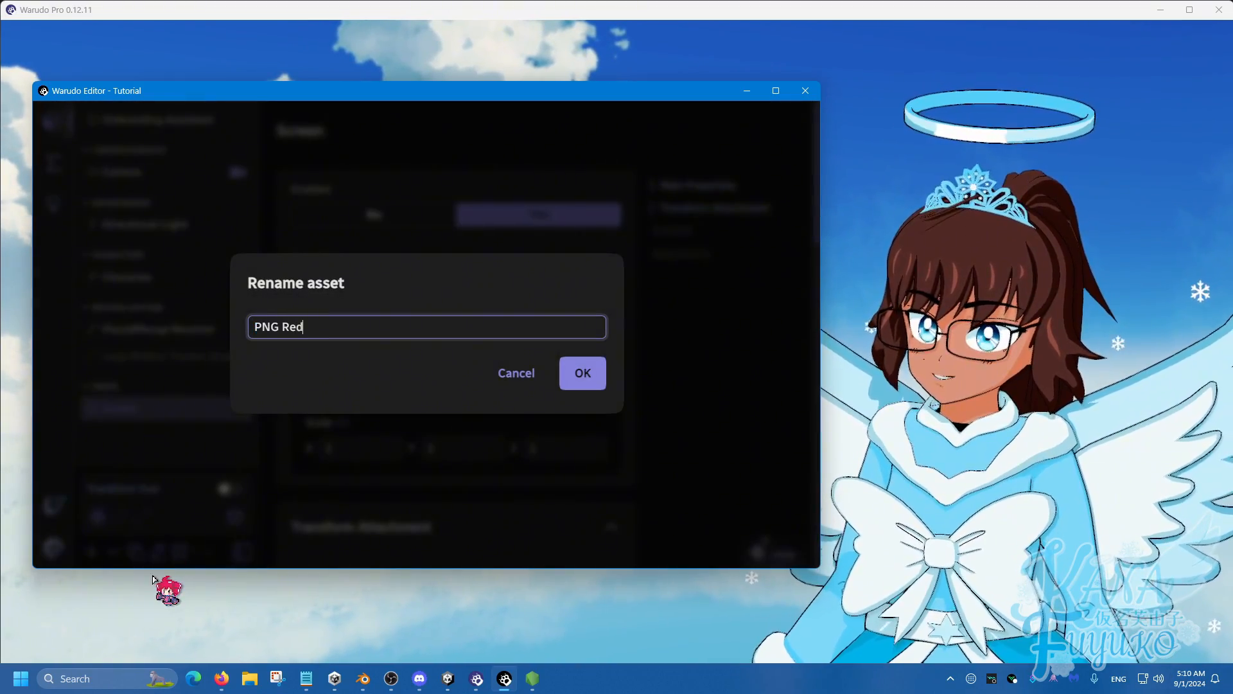
- Confirm the name 'PNG Redeem' and set the screen's Content Type to Image
left_click(583, 373)
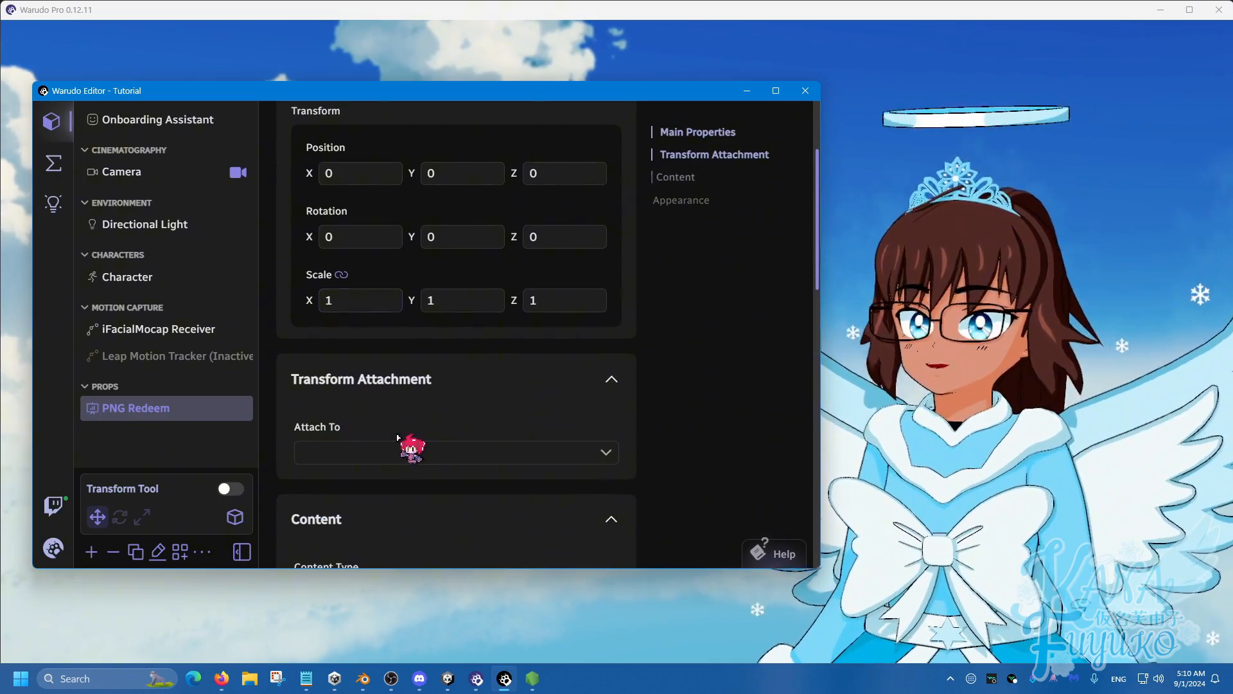
scroll("down", 3)
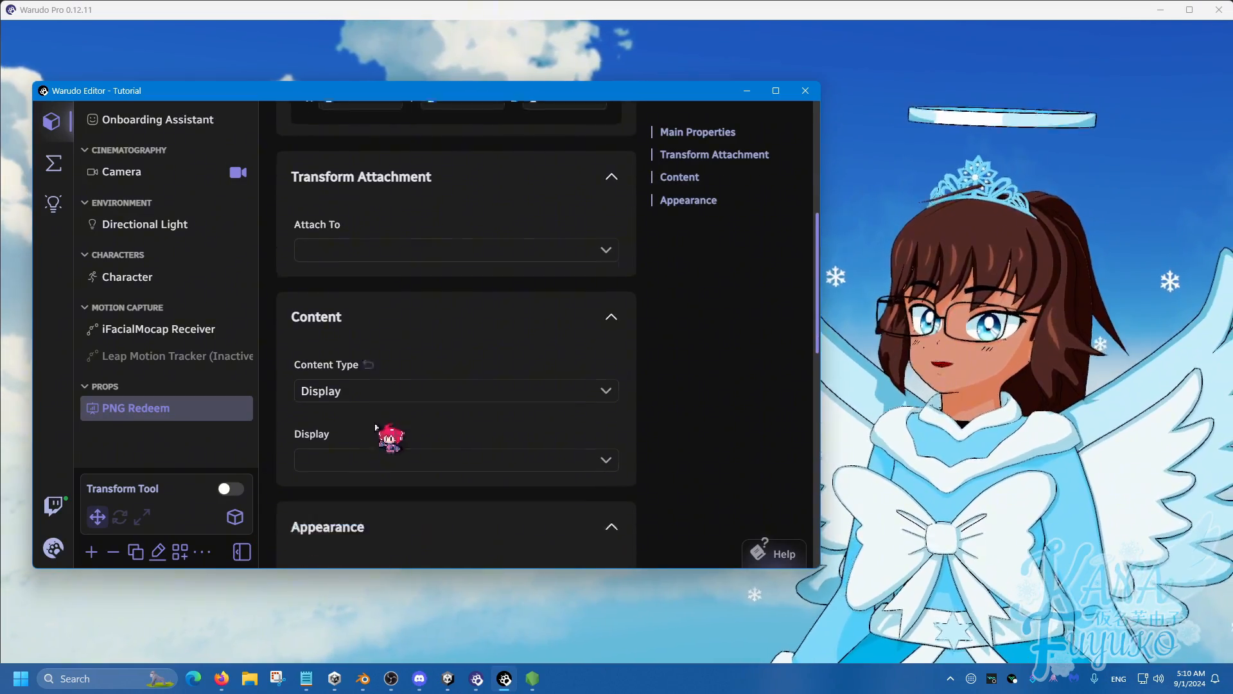
left_click(456, 391)
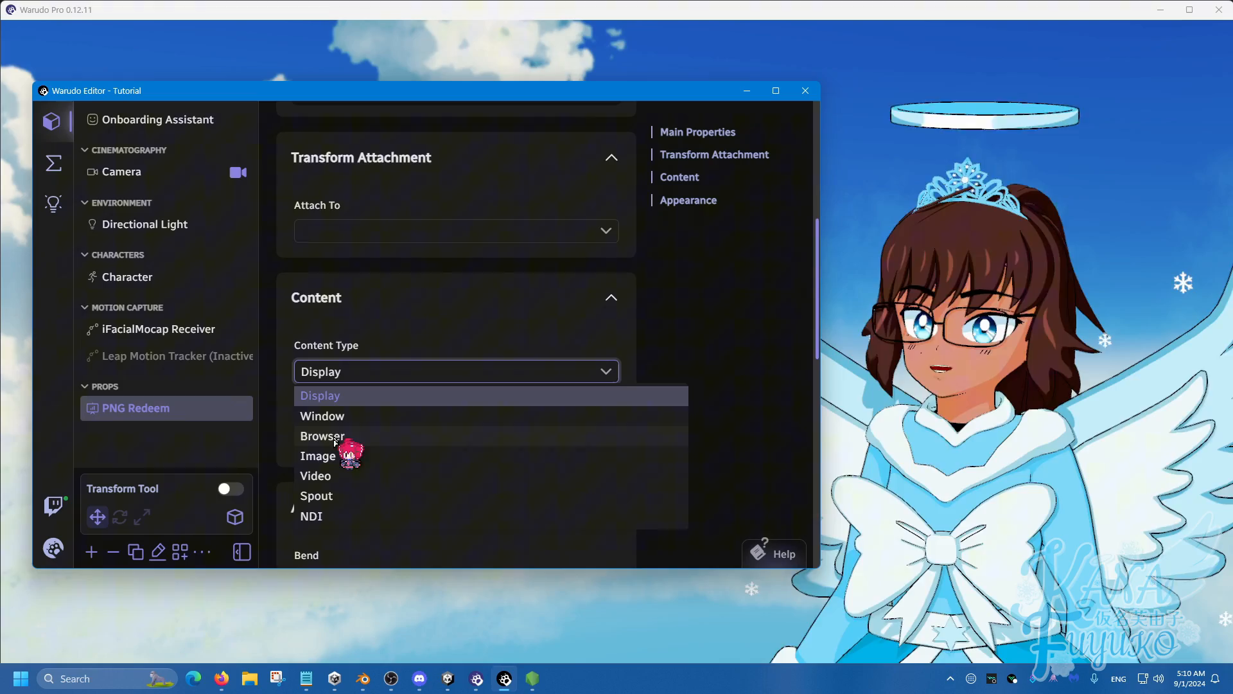
left_click(318, 455)
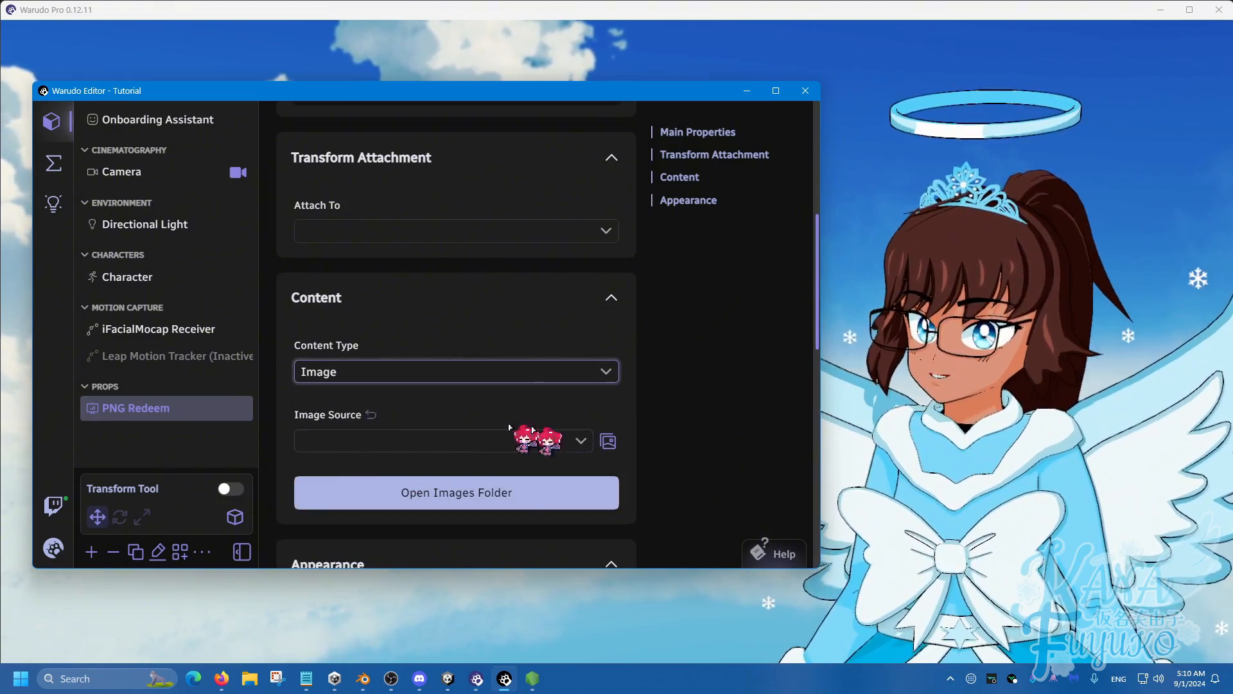
- Set Image Source to Cute-Hamster-PNG-High-Quality-Image.png
left_click(580, 440)
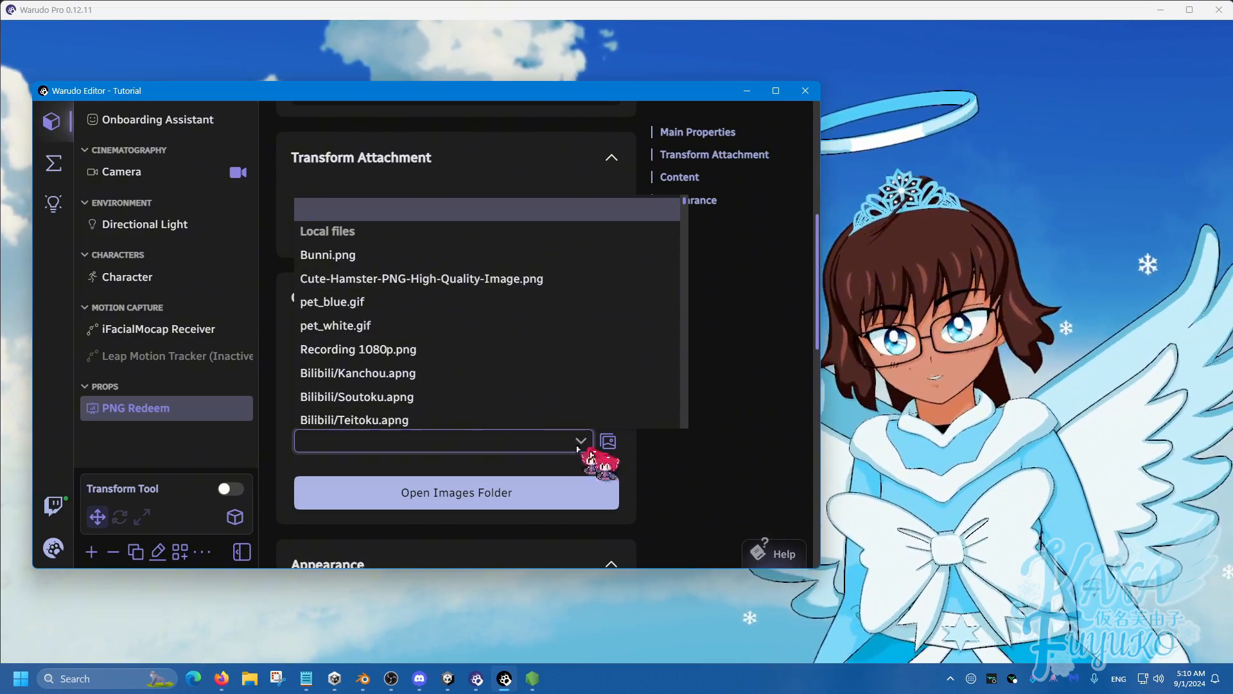
left_click(608, 441)
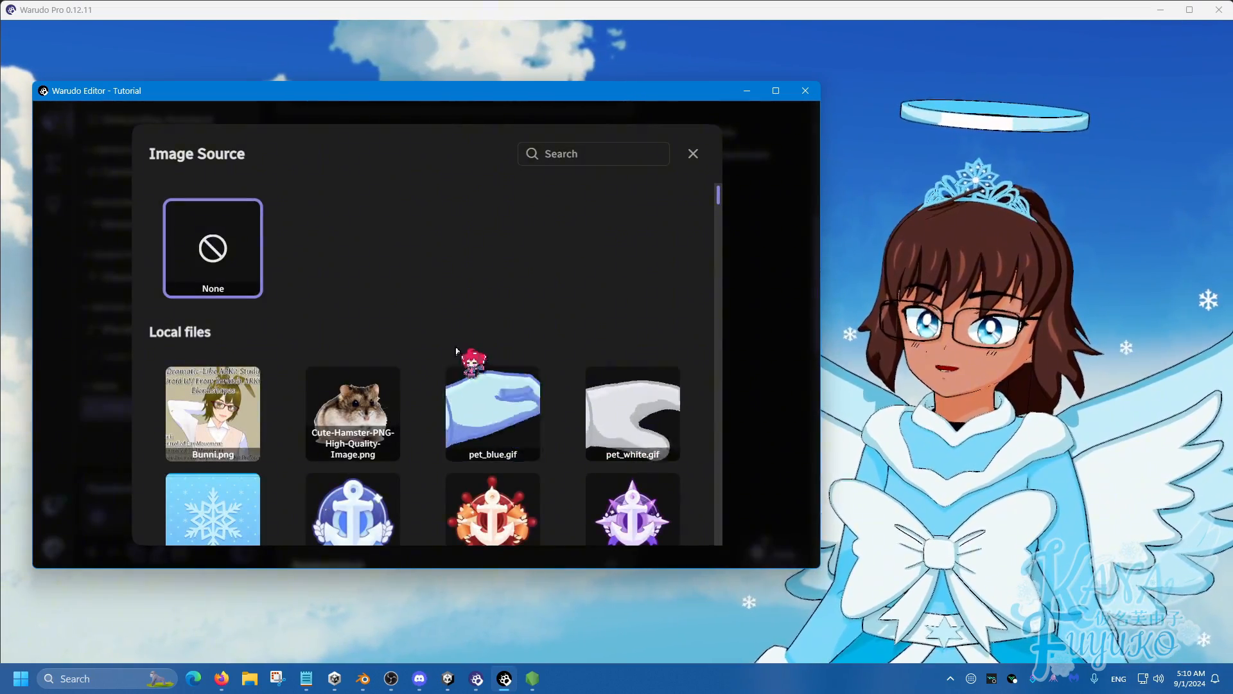
scroll("down", 3)
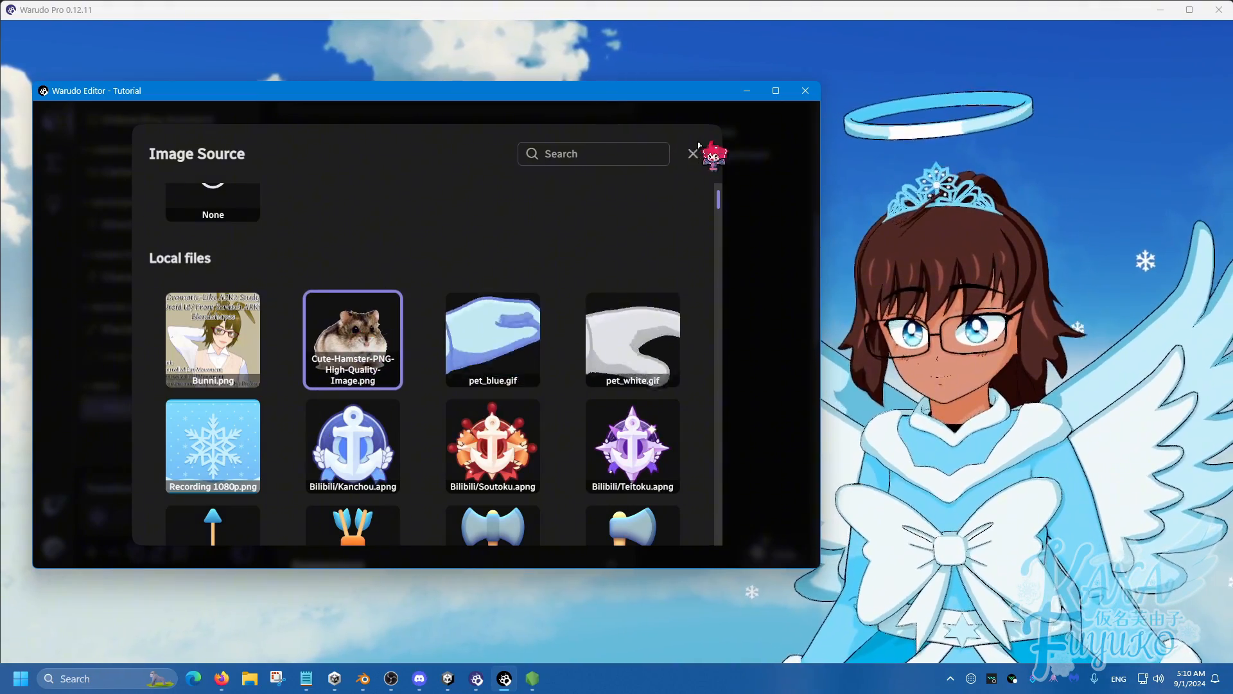
left_click(352, 339)
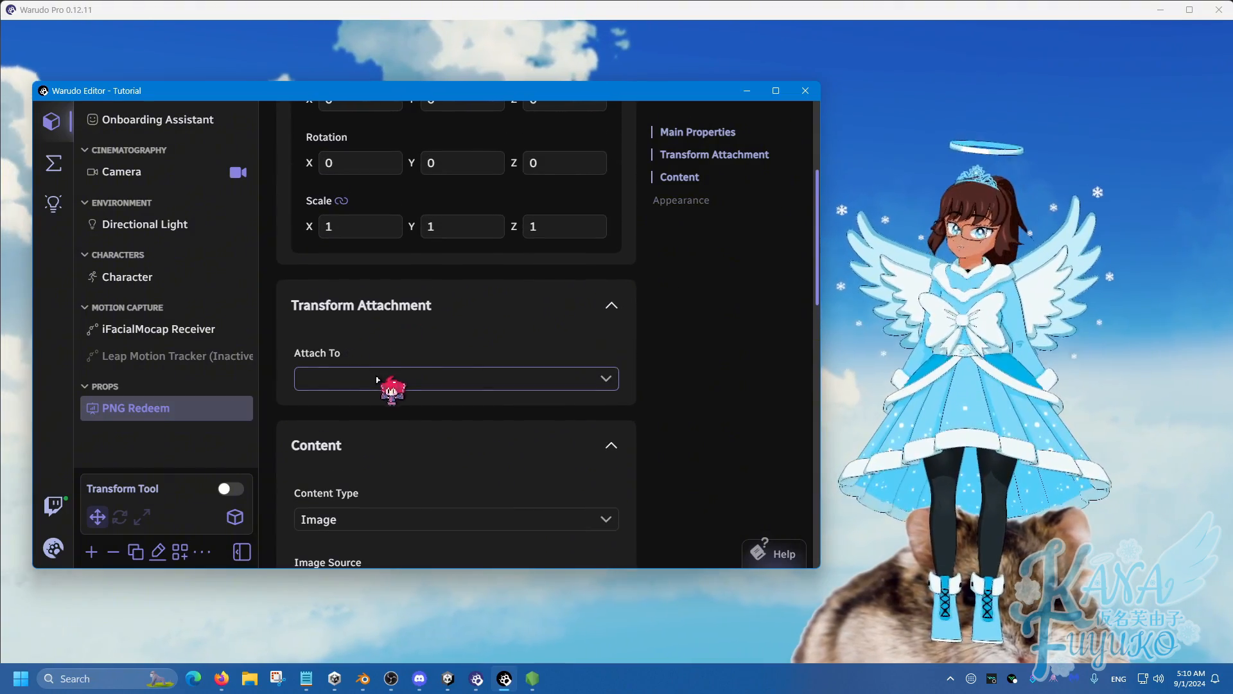
- Set Attach To to Character and pick Head as the attachment bone
left_click(456, 378)
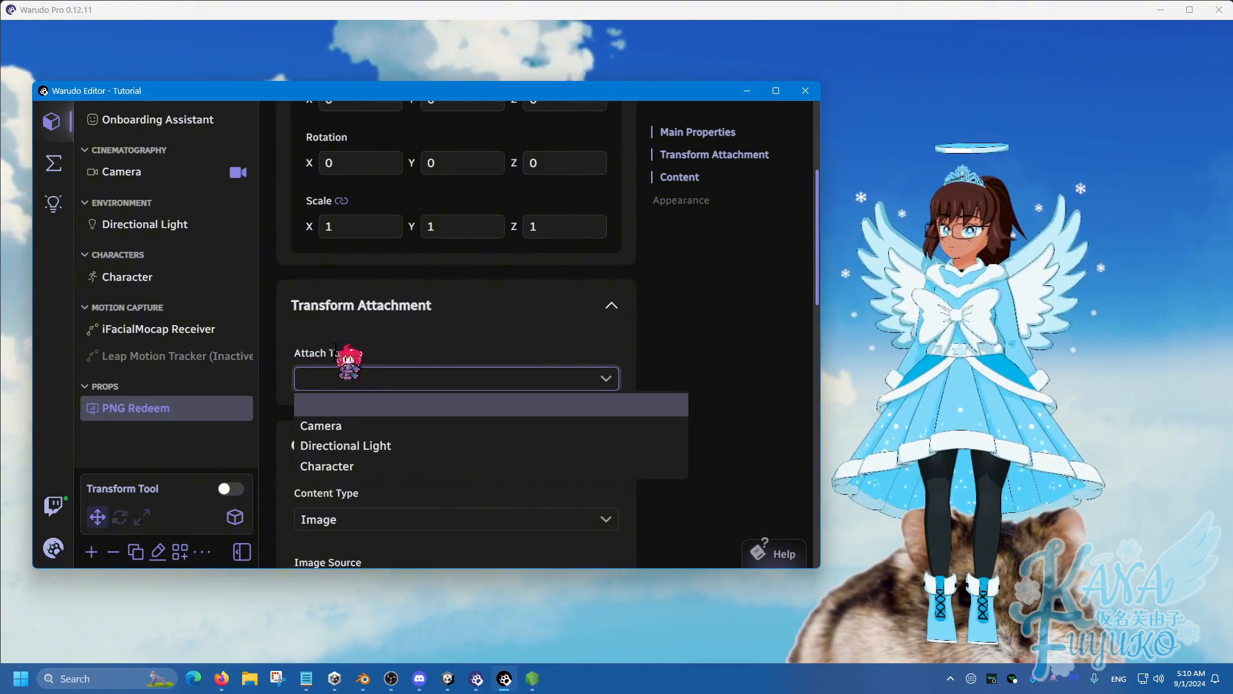
left_click(326, 466)
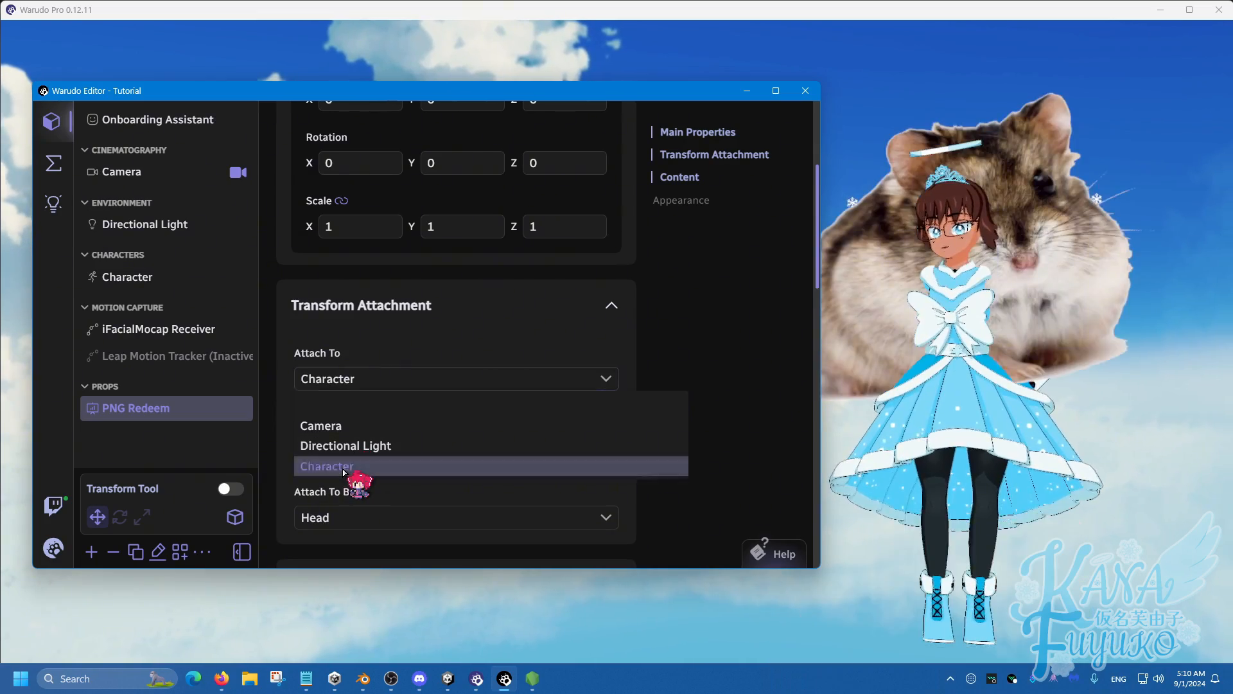
left_click(456, 517)
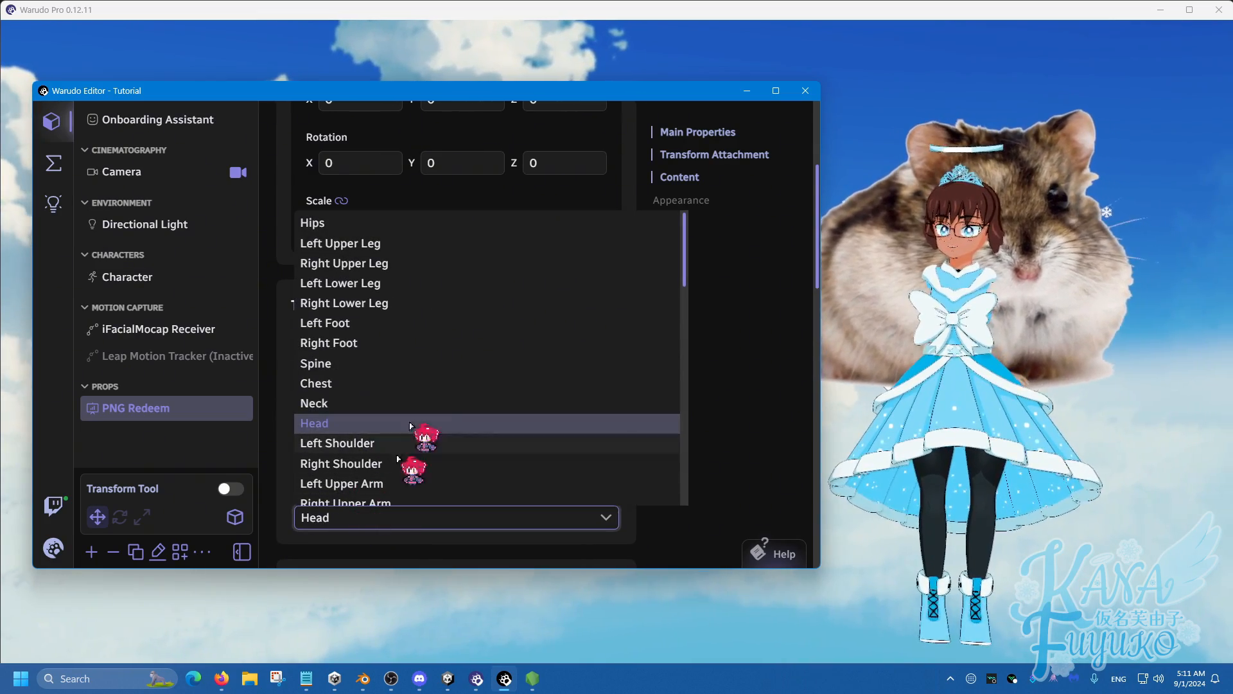
mouse_move(400, 332)
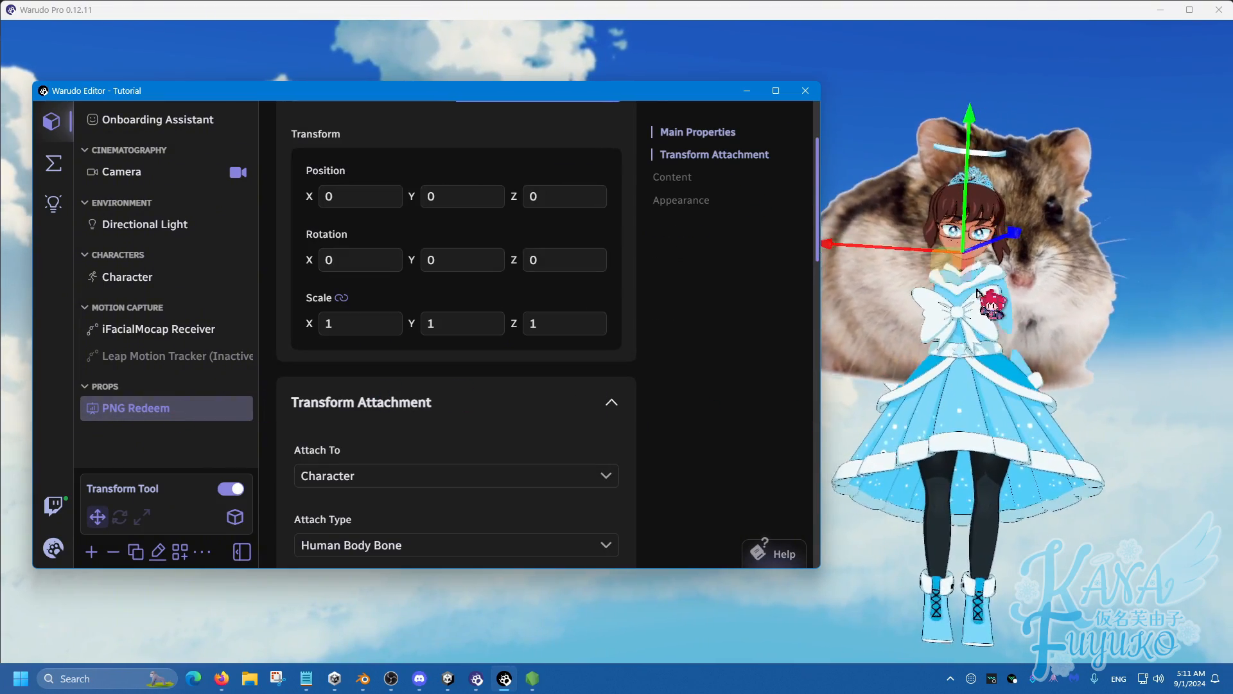
- Scale and move the hamster screen so it sits on the avatar's head
left_click(806, 90)
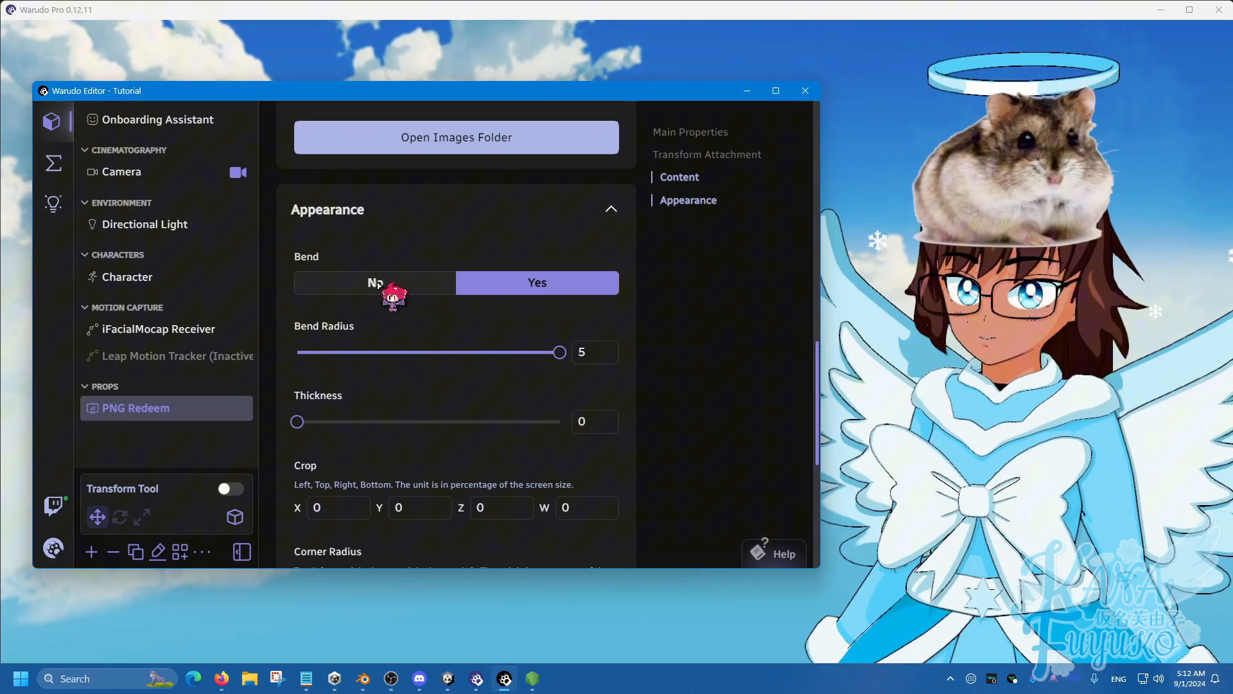
- Set the PNG Redeem prop's Enabled property to No in Main Properties
left_click(375, 282)
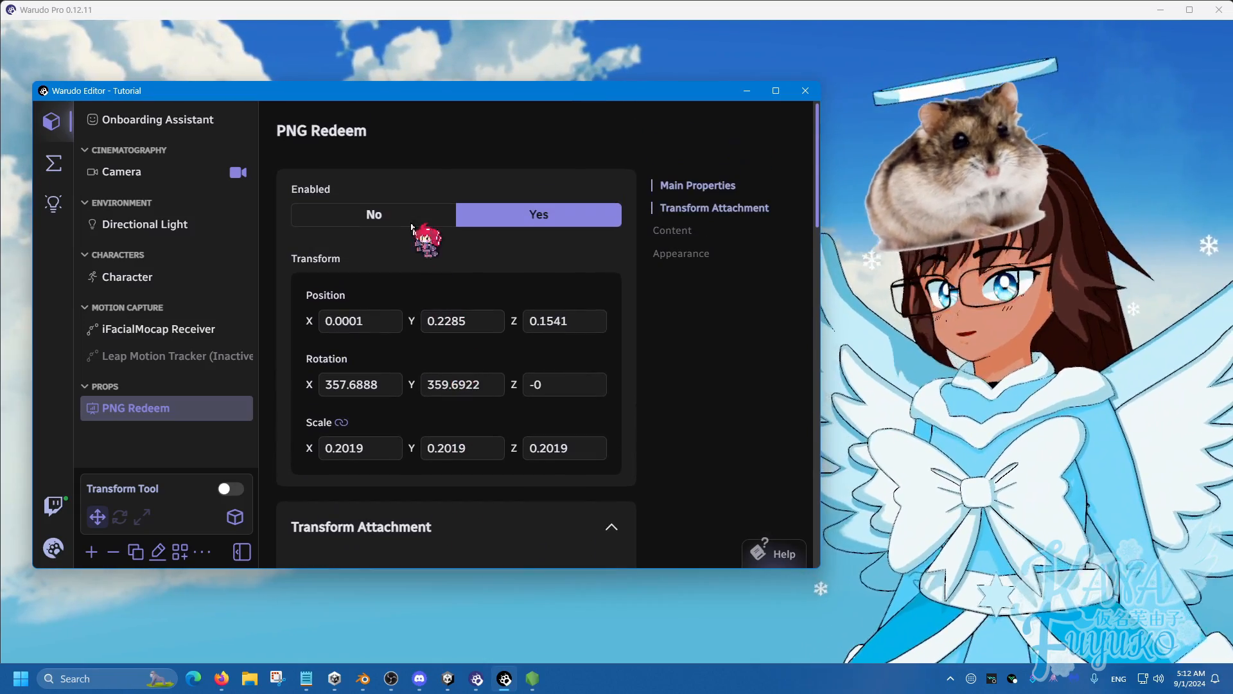
left_click(373, 214)
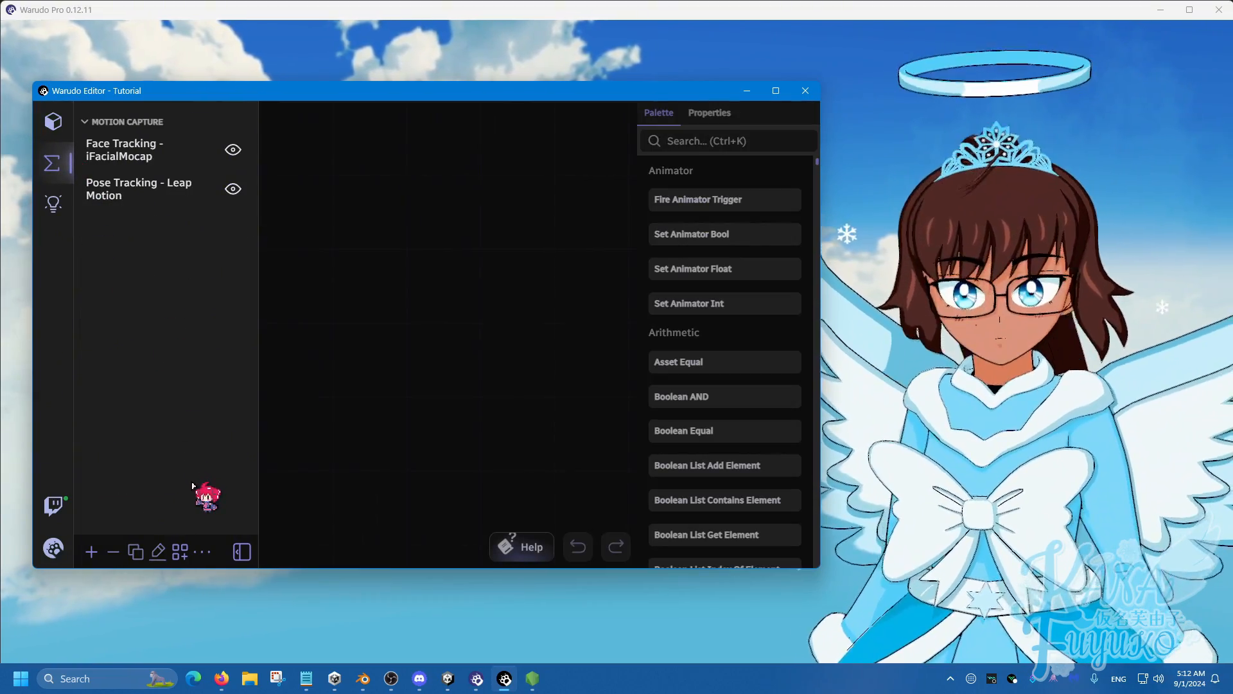
- Add a custom blueprint named 'PNG Redeem Twitch' and collapse the blueprint list
left_click(91, 551)
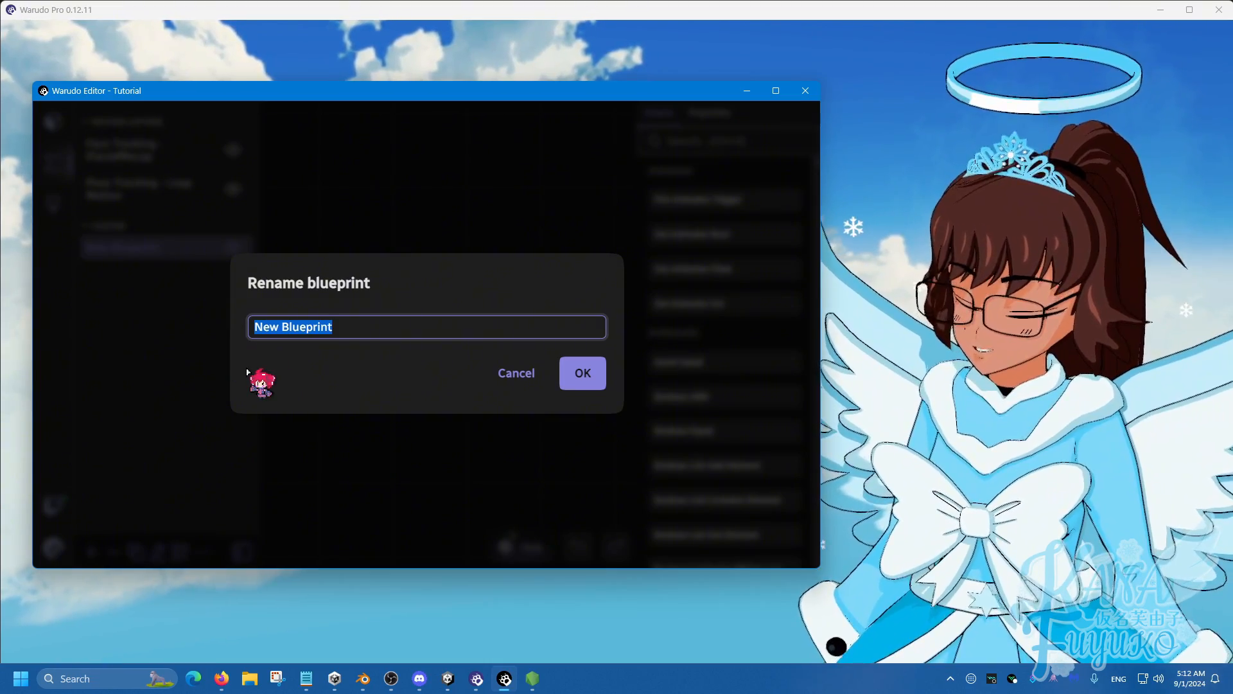
type("PNG Redeem")
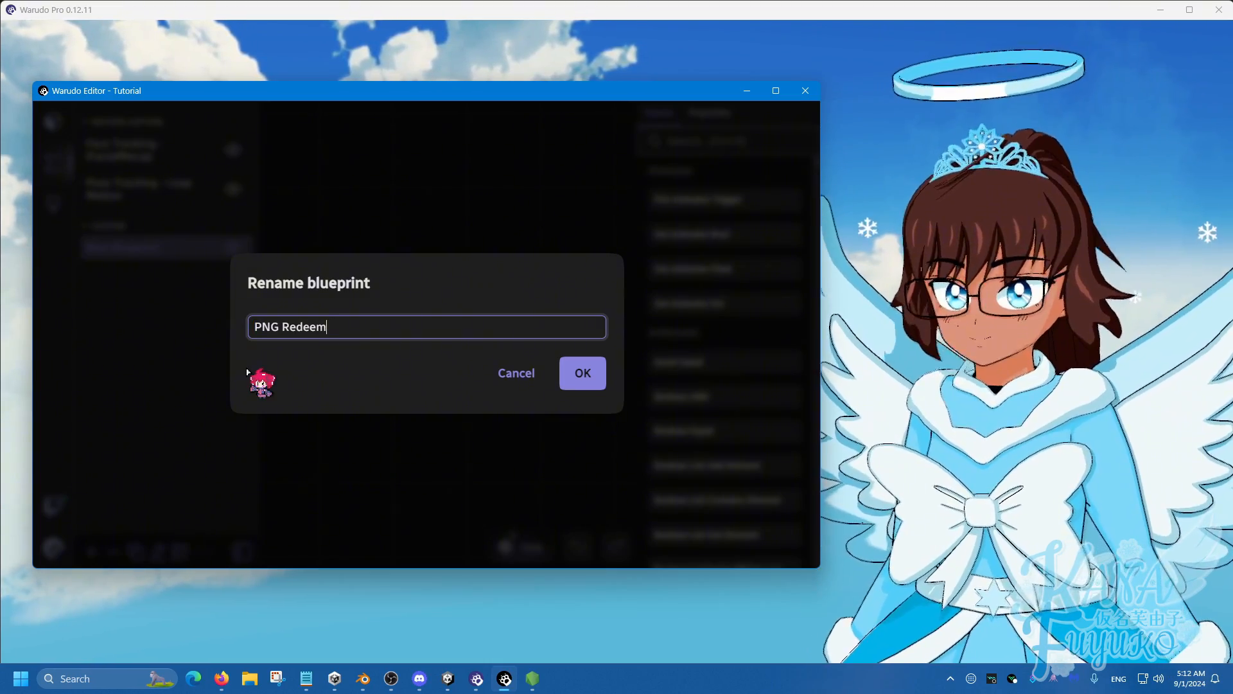
type("Twit")
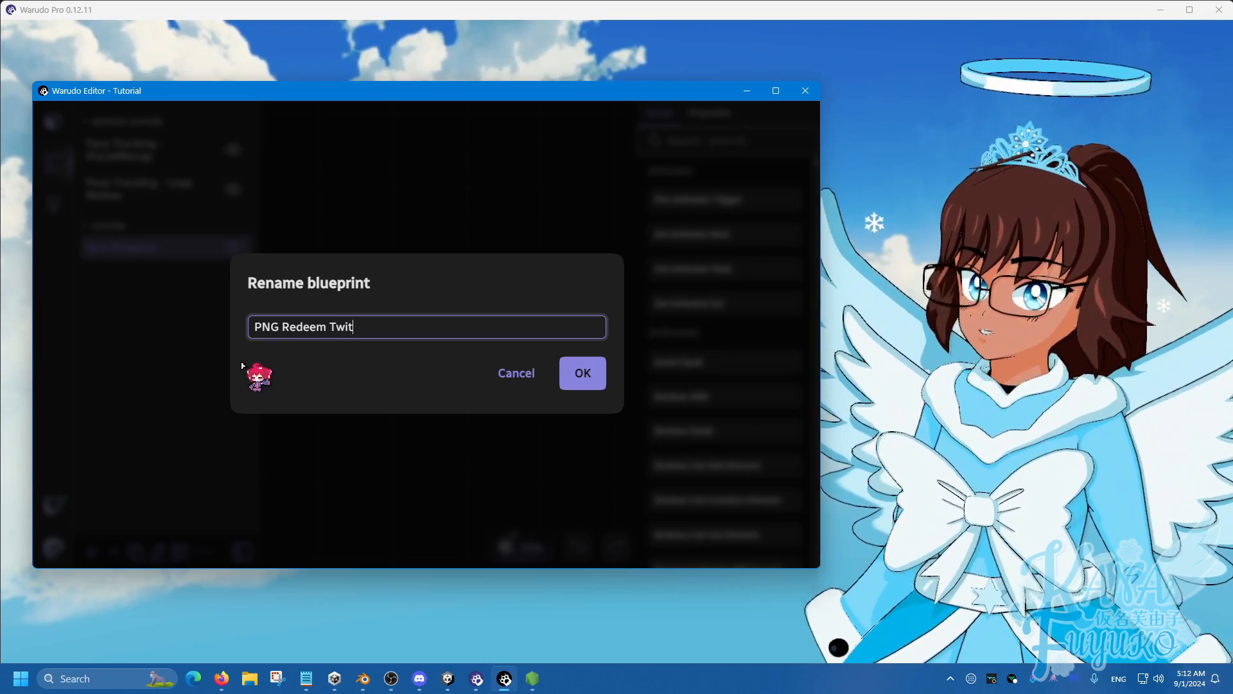
type("ch")
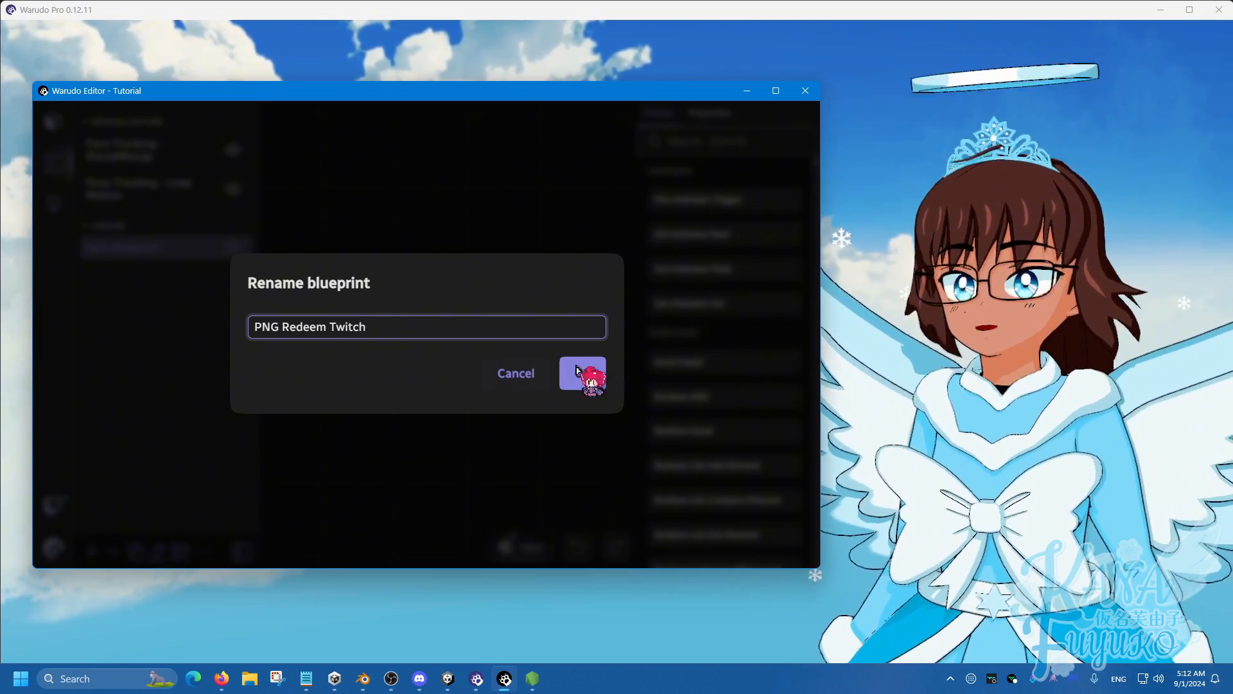
left_click(583, 373)
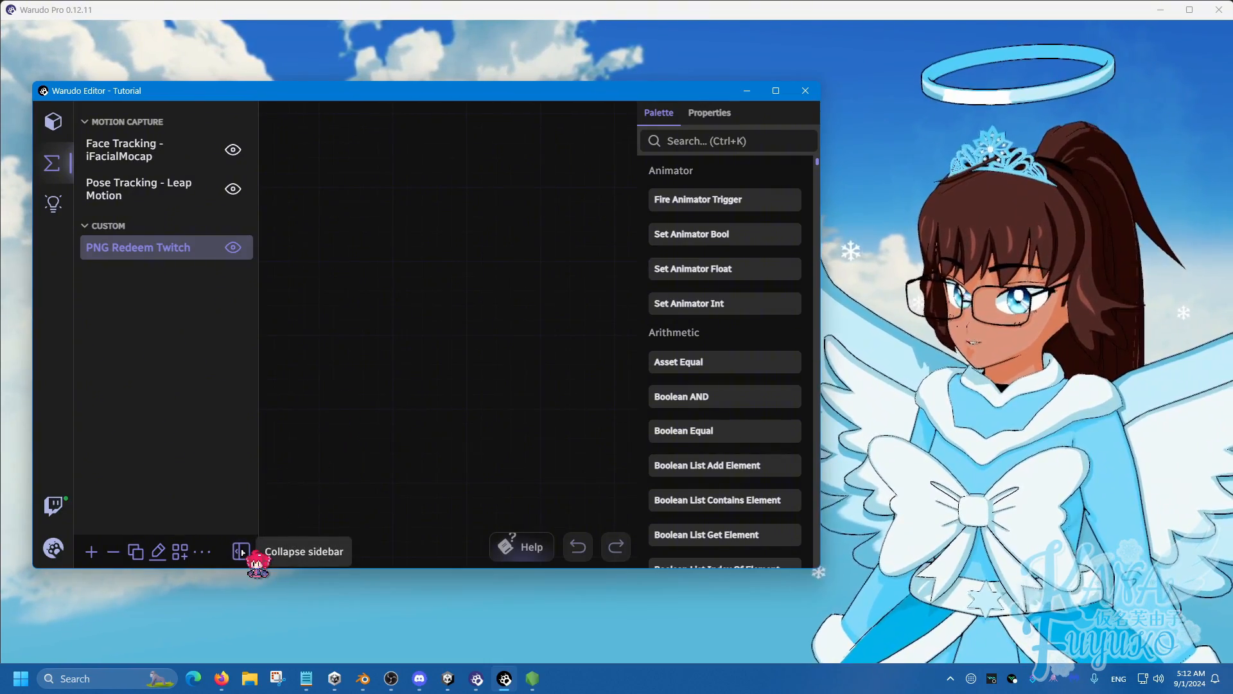
left_click(241, 551)
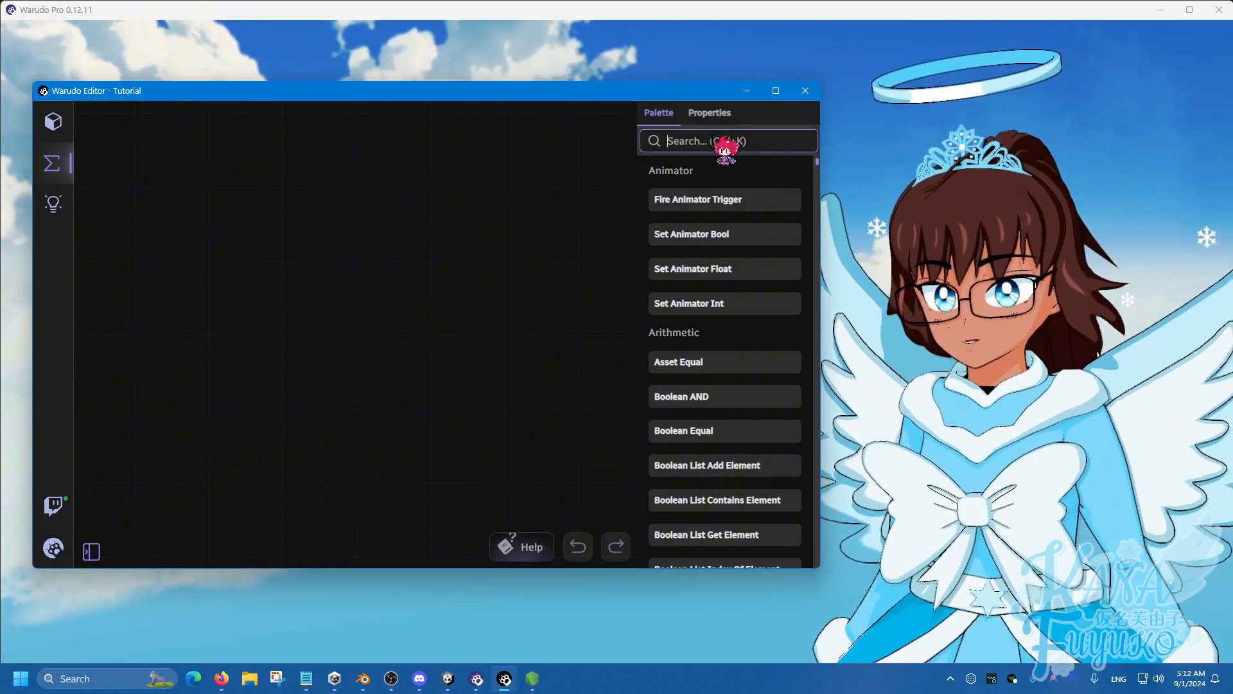
- Wire On Twitch Channel Points Redeemed through String Contains ('Hamptr Mode') into an If Branch
type("twitch chann")
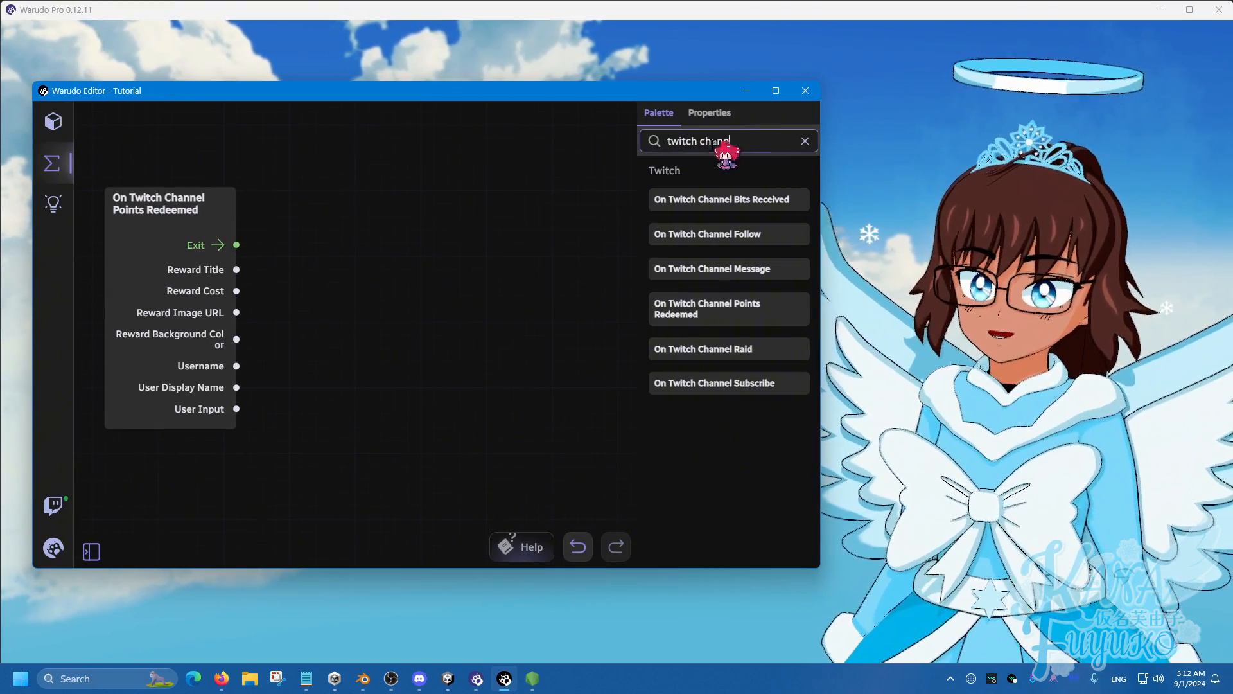
type("string")
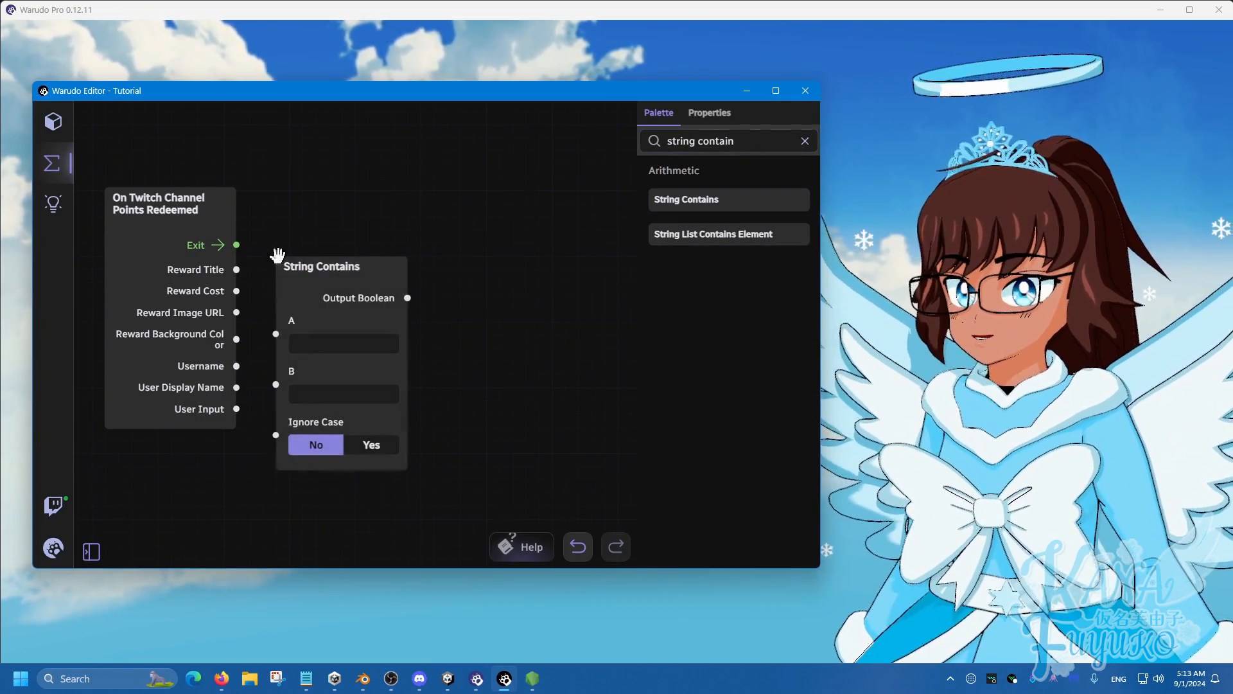
type("if")
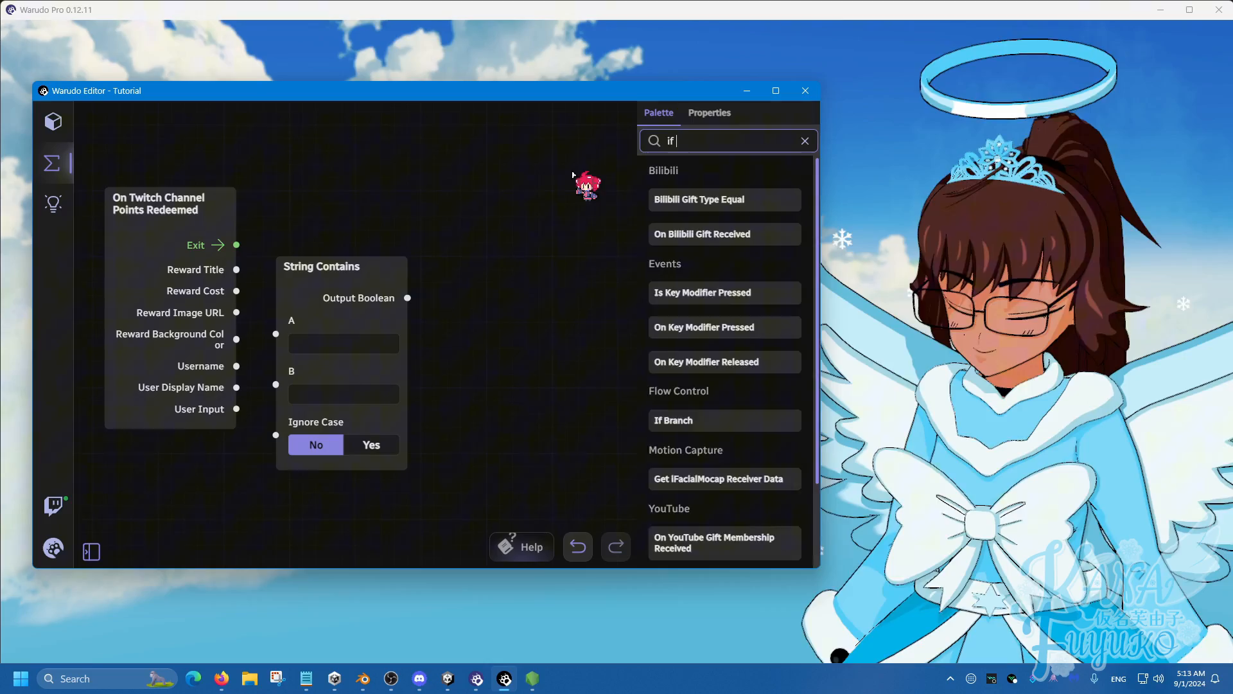
type("bran")
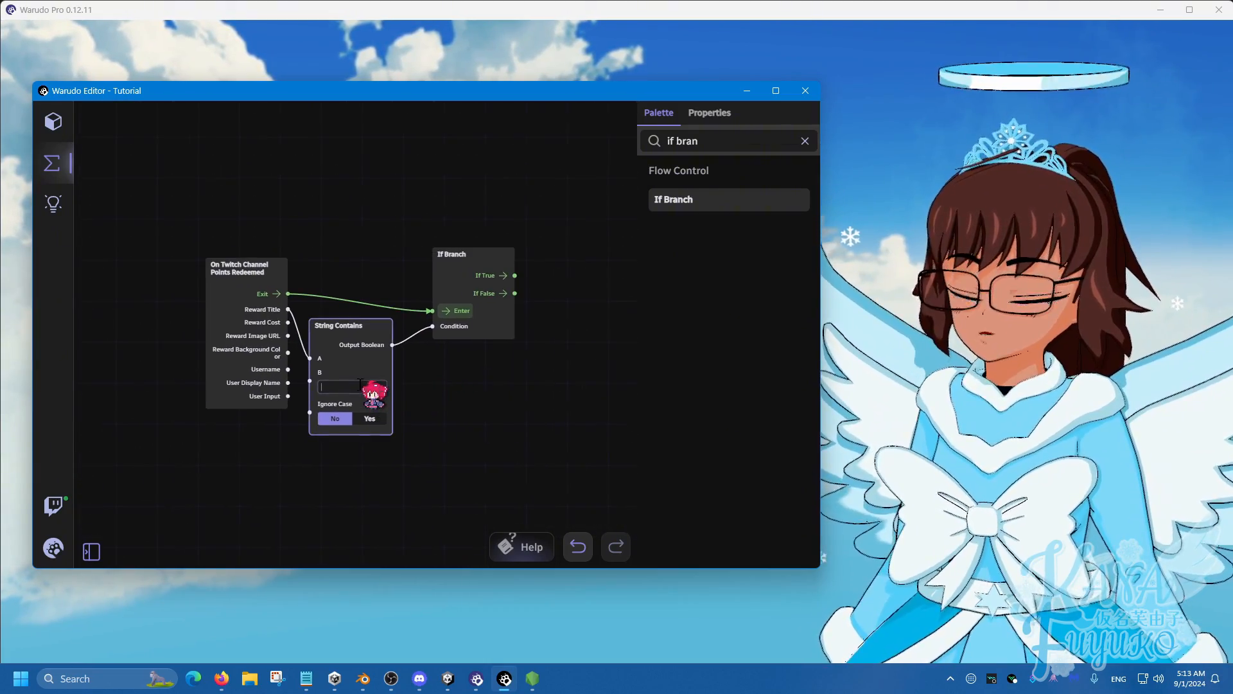
type("PNG Redeem")
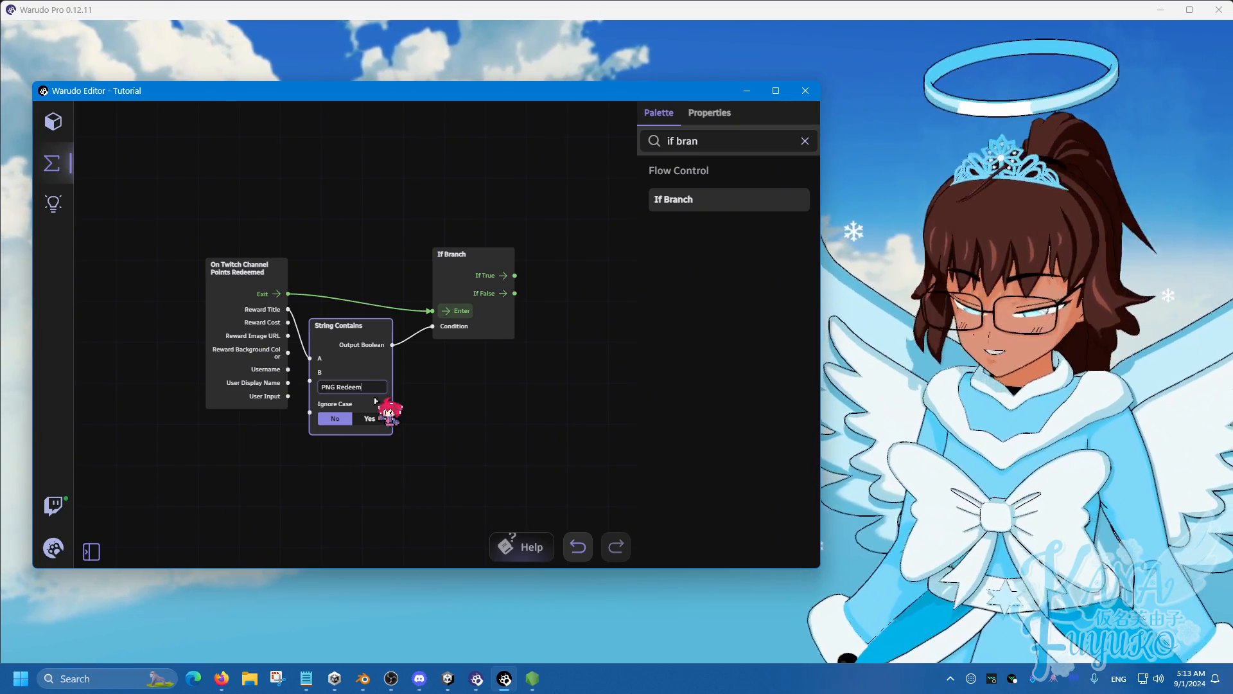
type("Hamptr Mode")
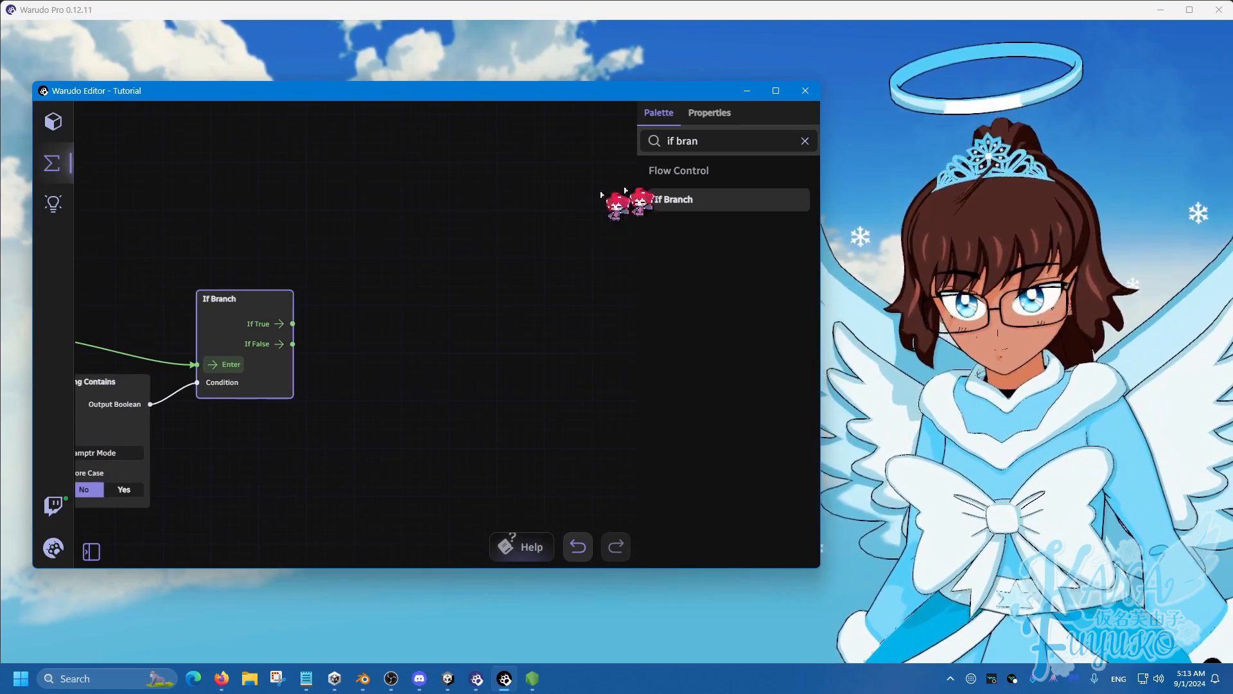
type("s")
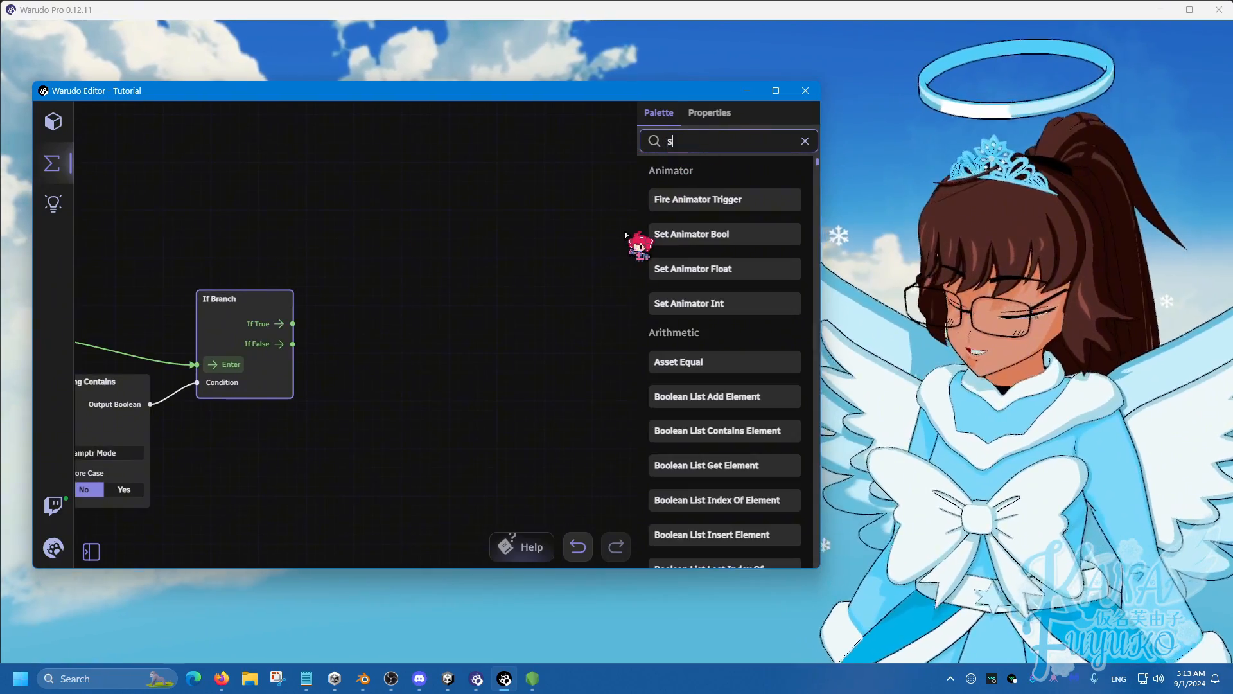
- Add Set Asset Property nodes setting PNG Redeem Enabled to Yes, and a No copy
type("et asset proper")
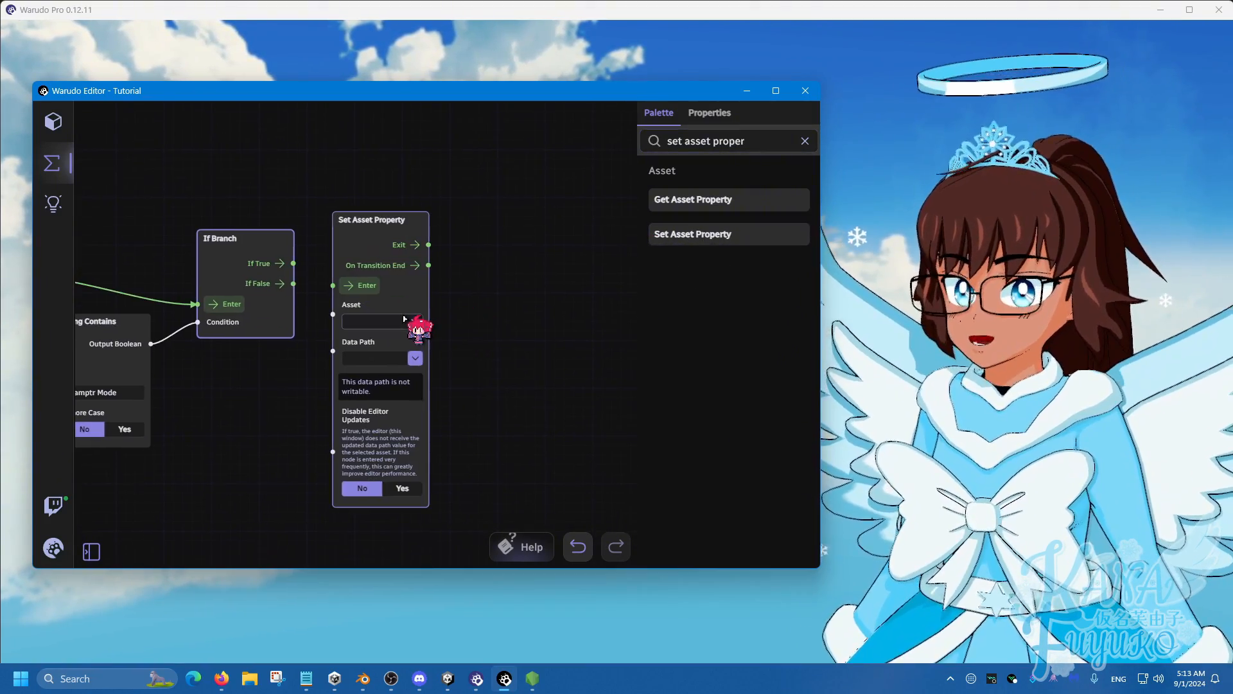
left_click(381, 321)
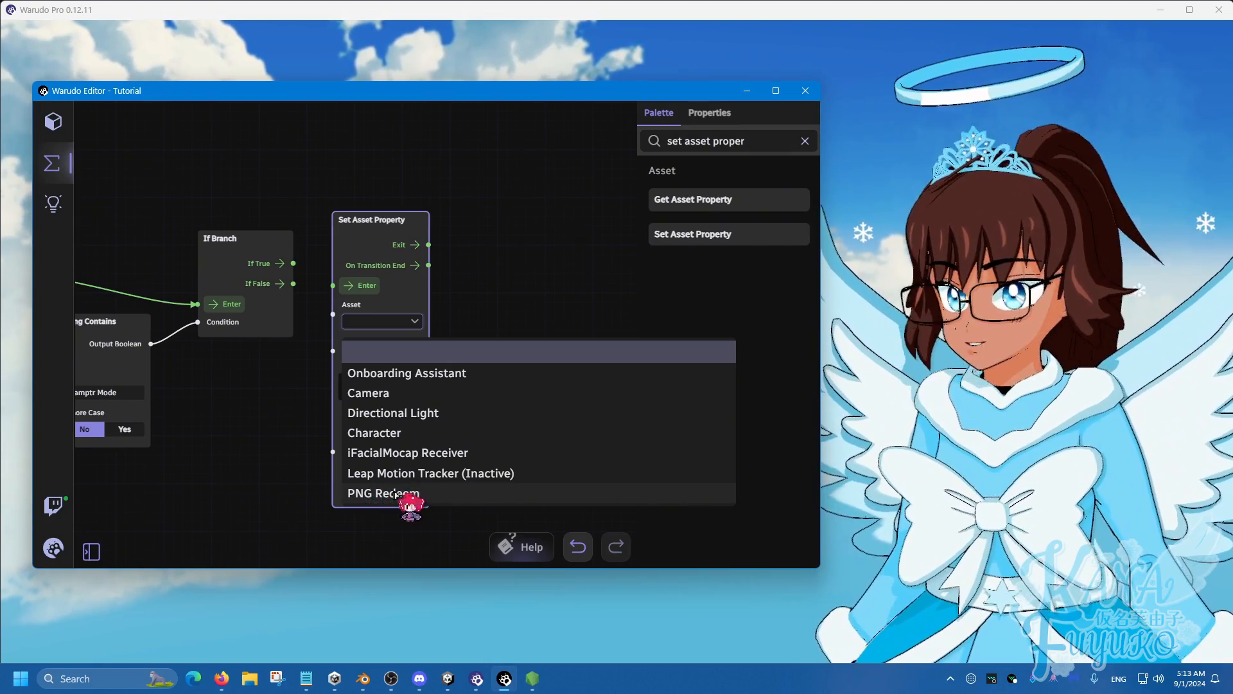
left_click(383, 493)
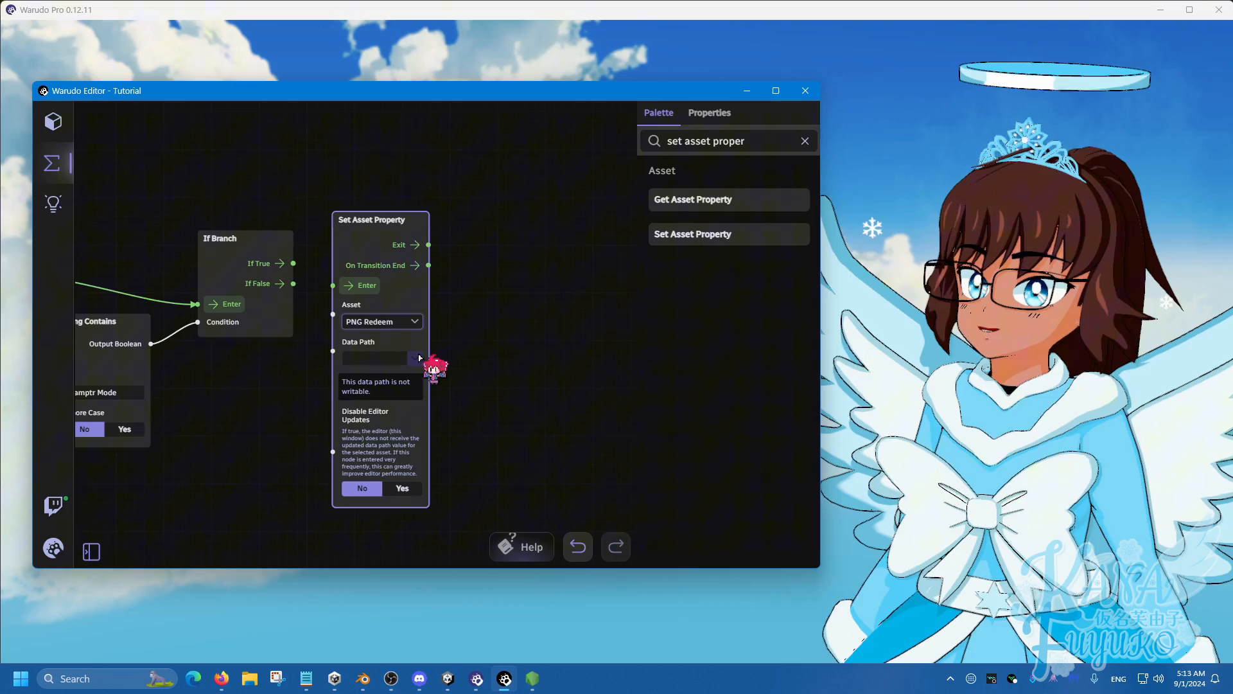
type("Enabled")
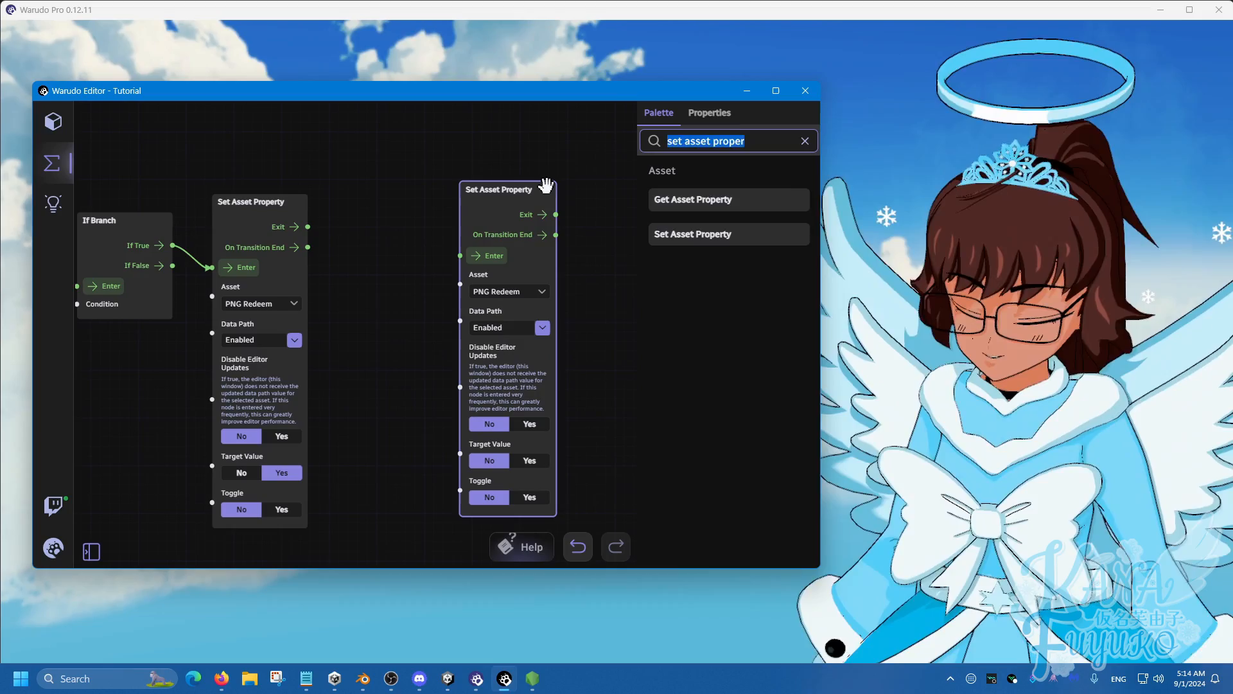
- Insert a 5-second Delay Control Flow node between the enabling and disabling nodes
type("delay")
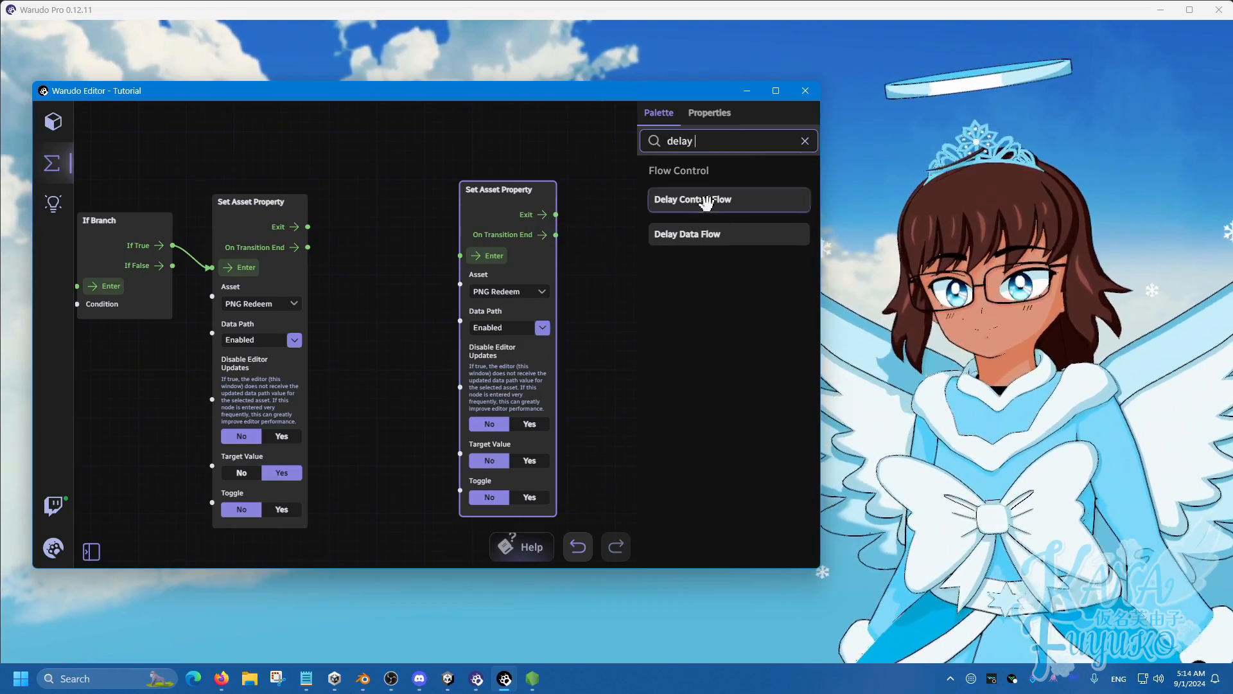
left_click(728, 199)
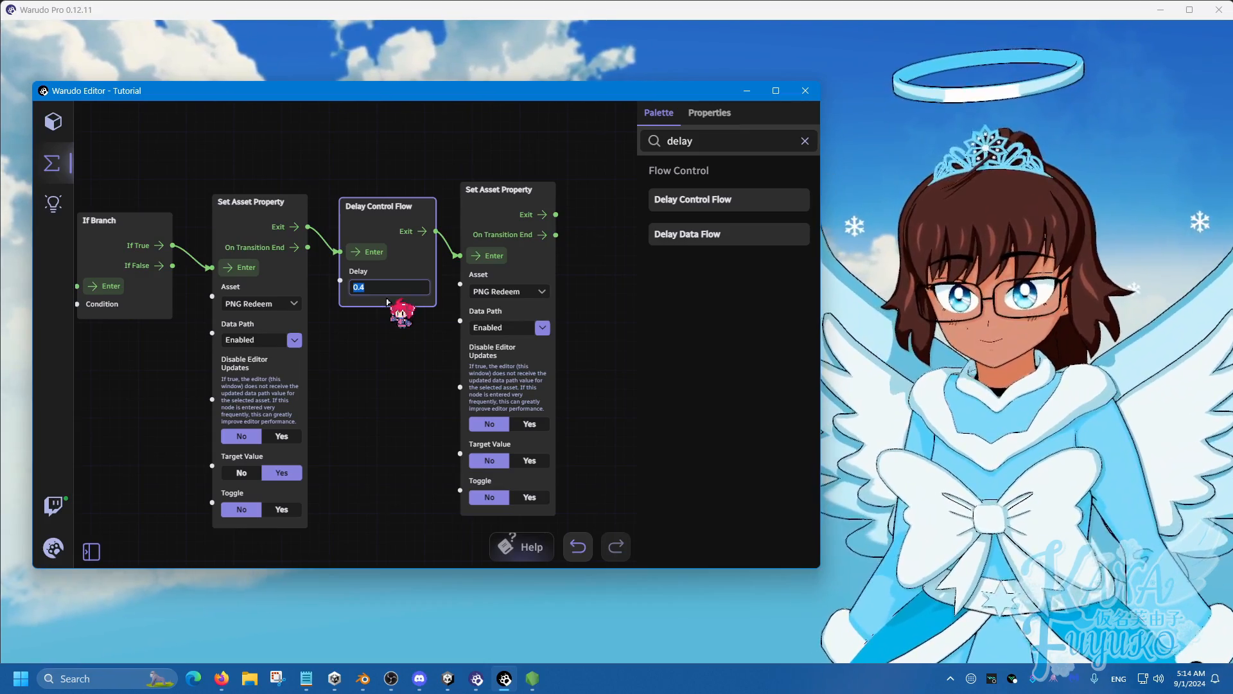
type("5")
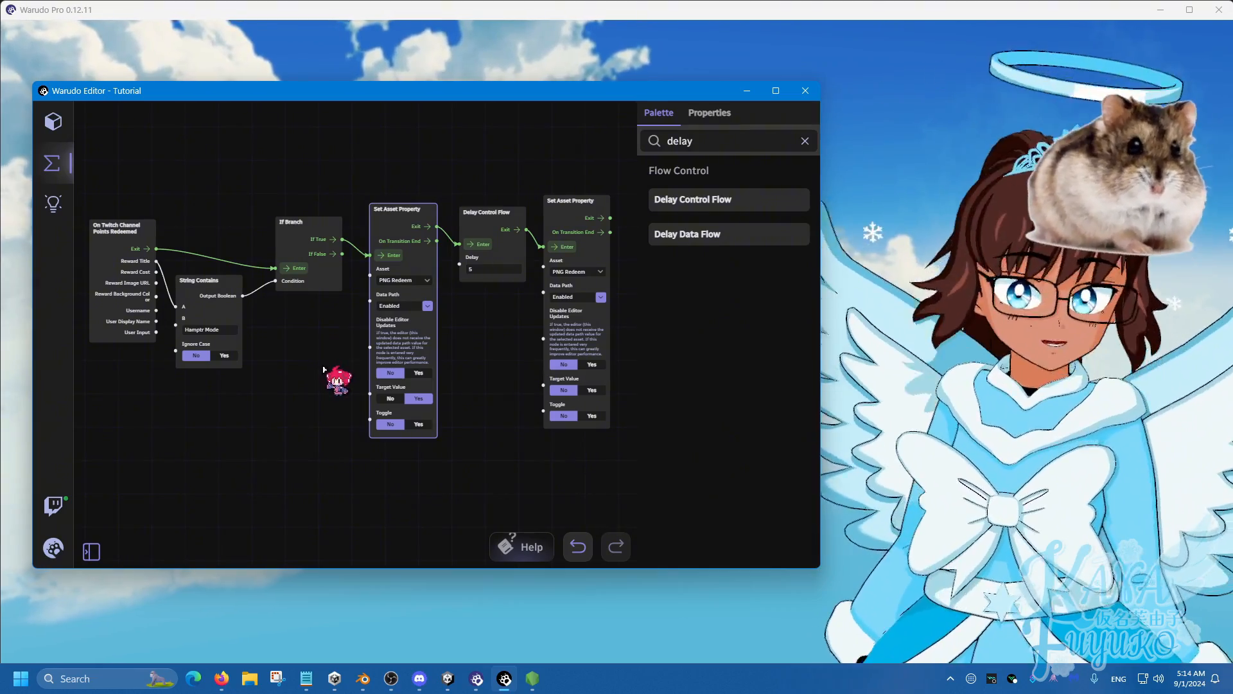
mouse_move(91, 551)
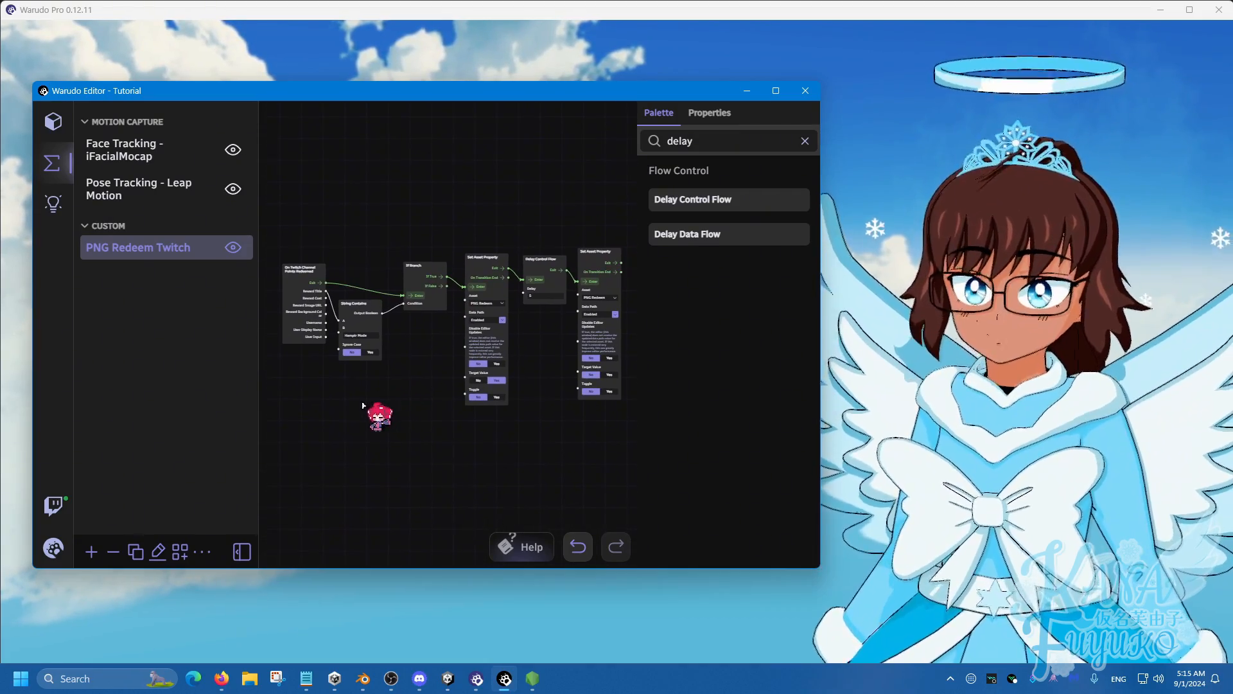
mouse_move(260, 391)
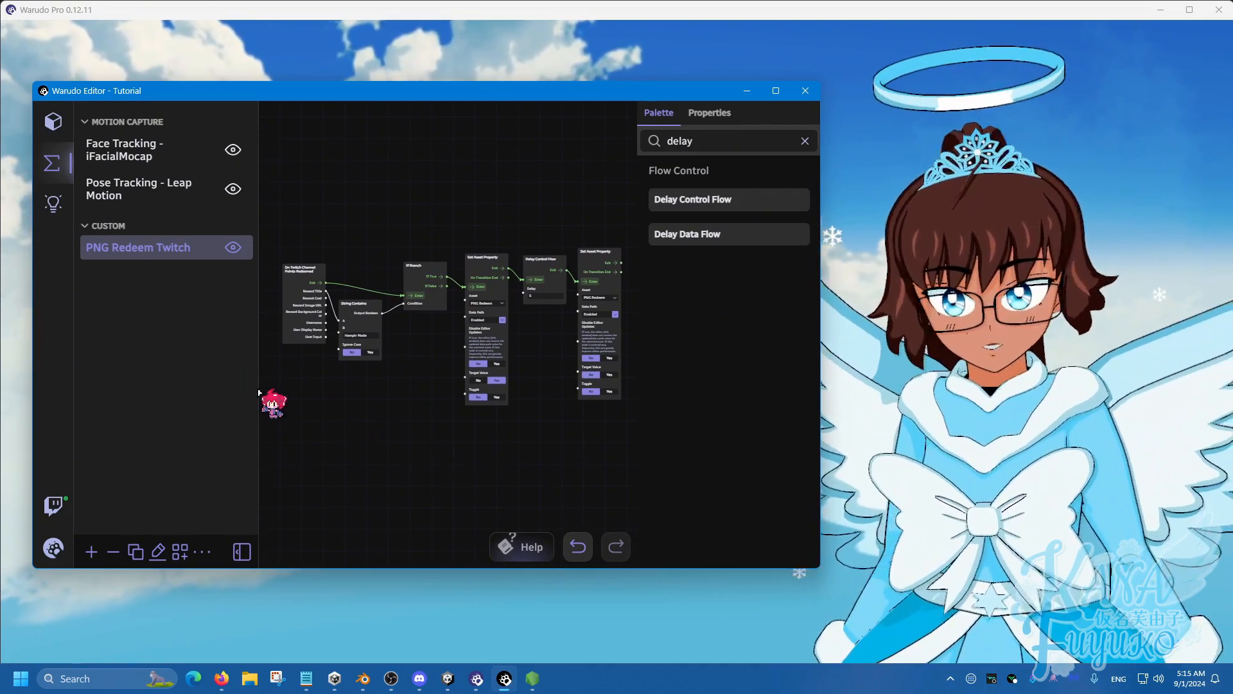
mouse_move(135, 551)
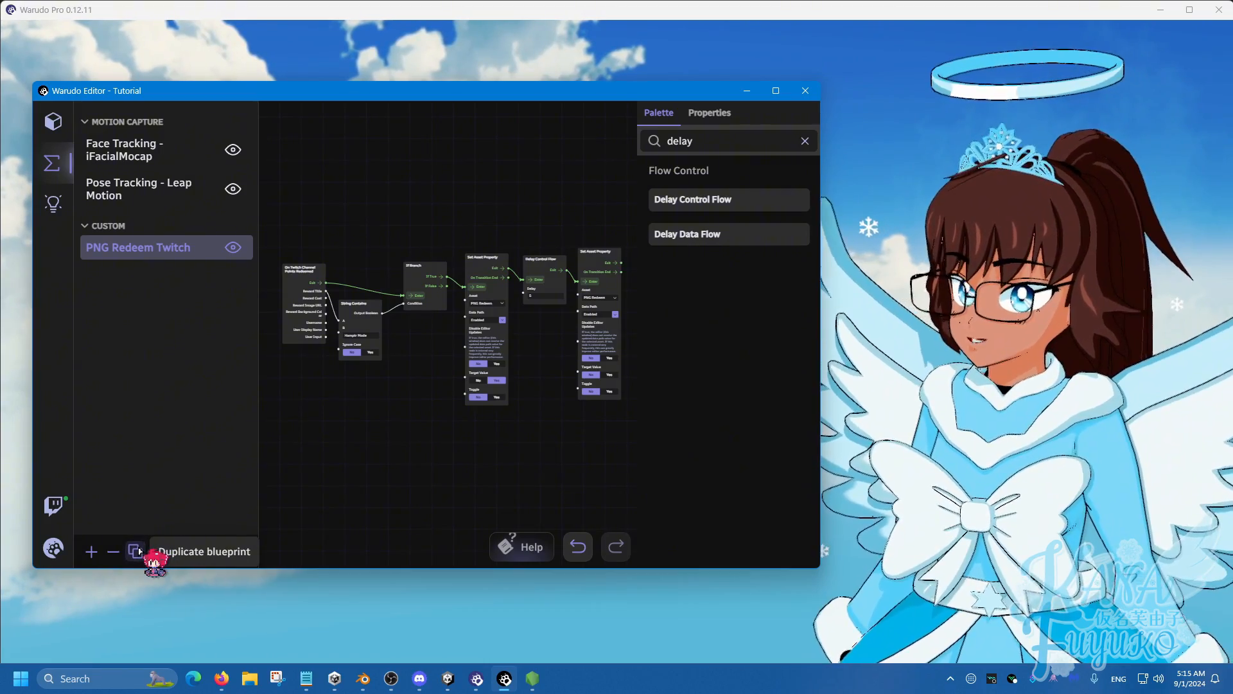
- Duplicate the PNG Redeem Twitch blueprint and rename the copy 'PNG Redeem YouTube'
left_click(136, 551)
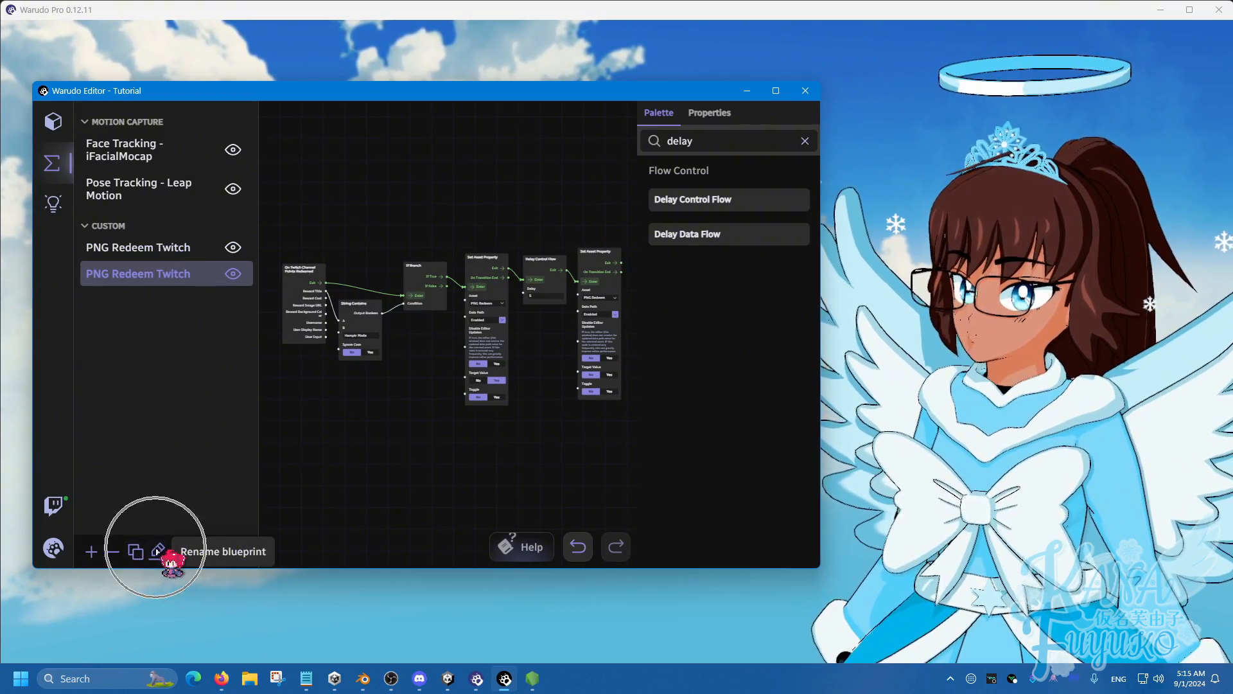
left_click(158, 551)
type("PNG Redeem YouTube")
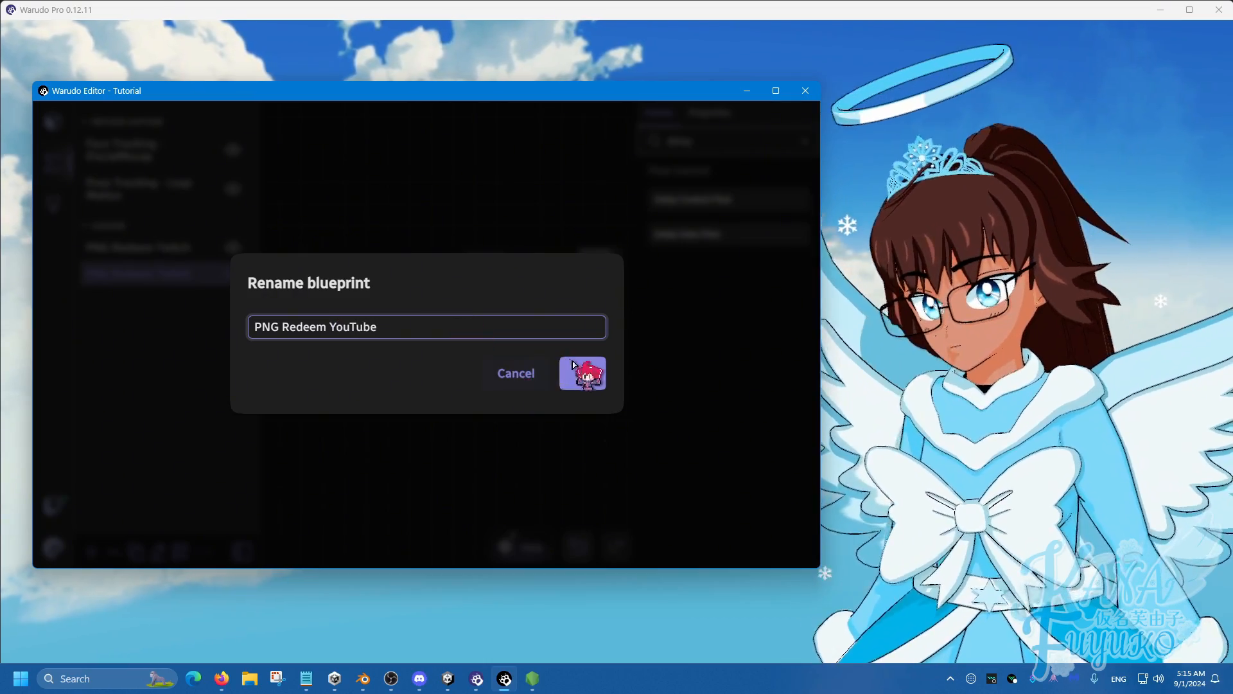
left_click(582, 373)
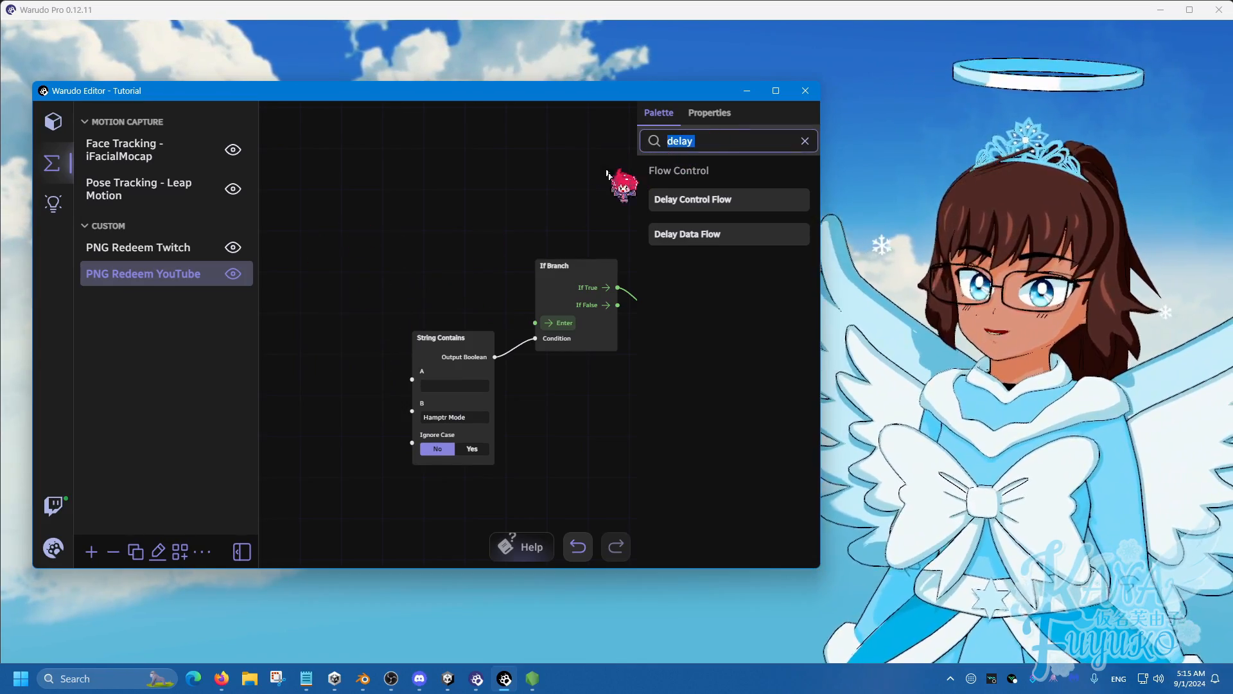
- Trigger the If Branch from On YouTube Chat Received when the message contains '!png'
type("youtb")
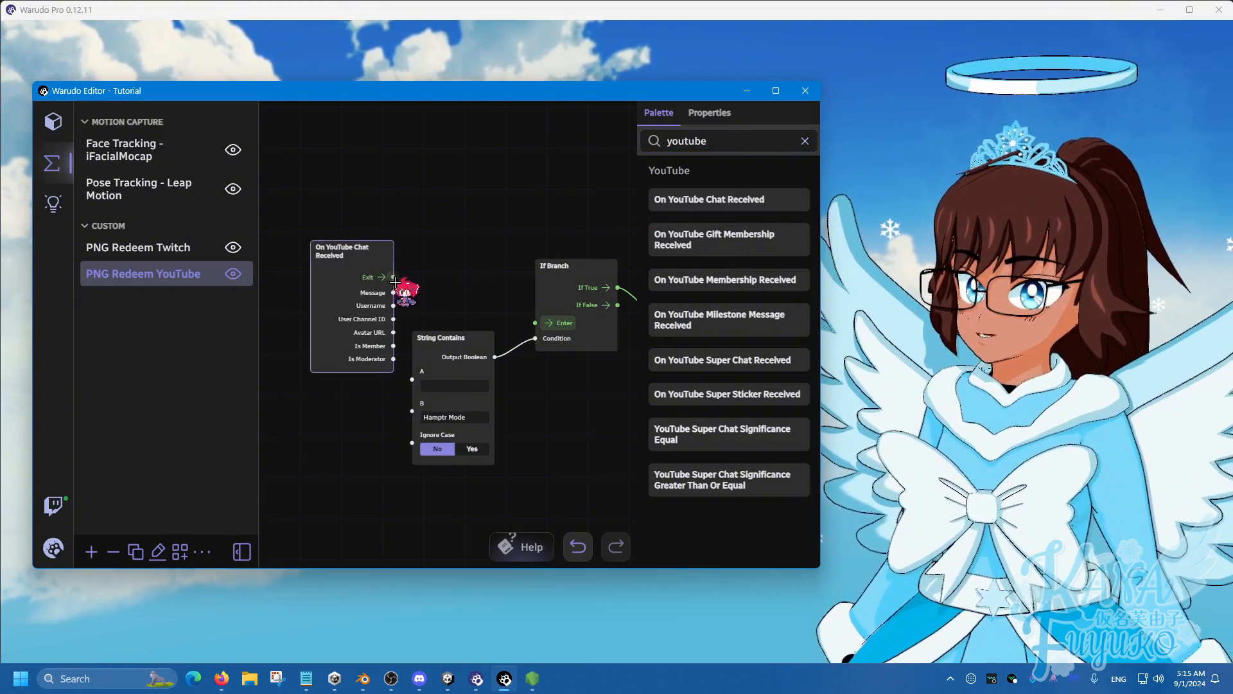
left_click_drag(393, 276, 535, 322)
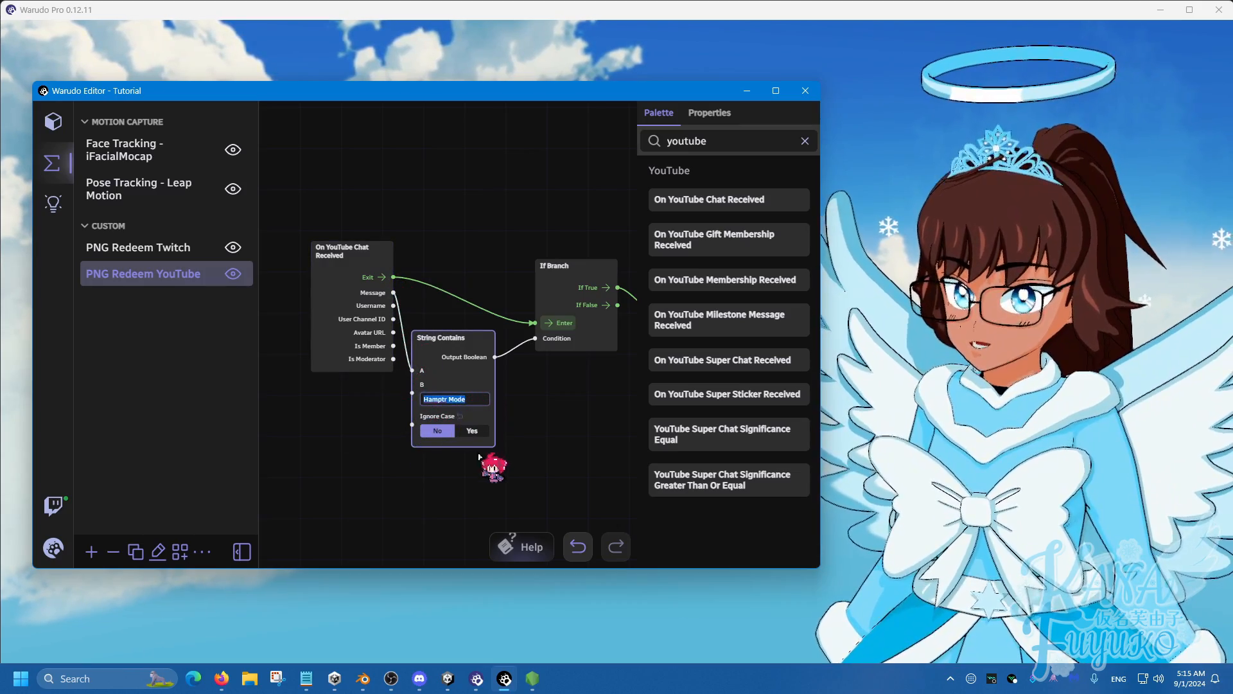
type("!png")
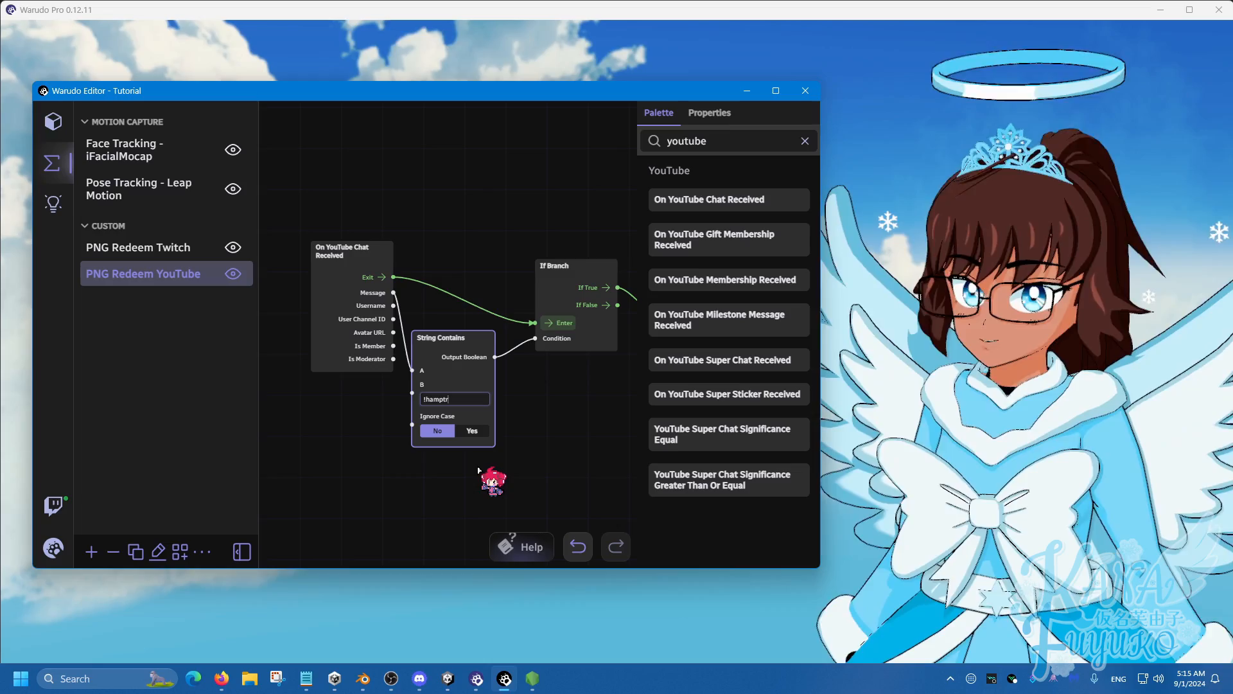
left_click_drag(452, 337, 458, 343)
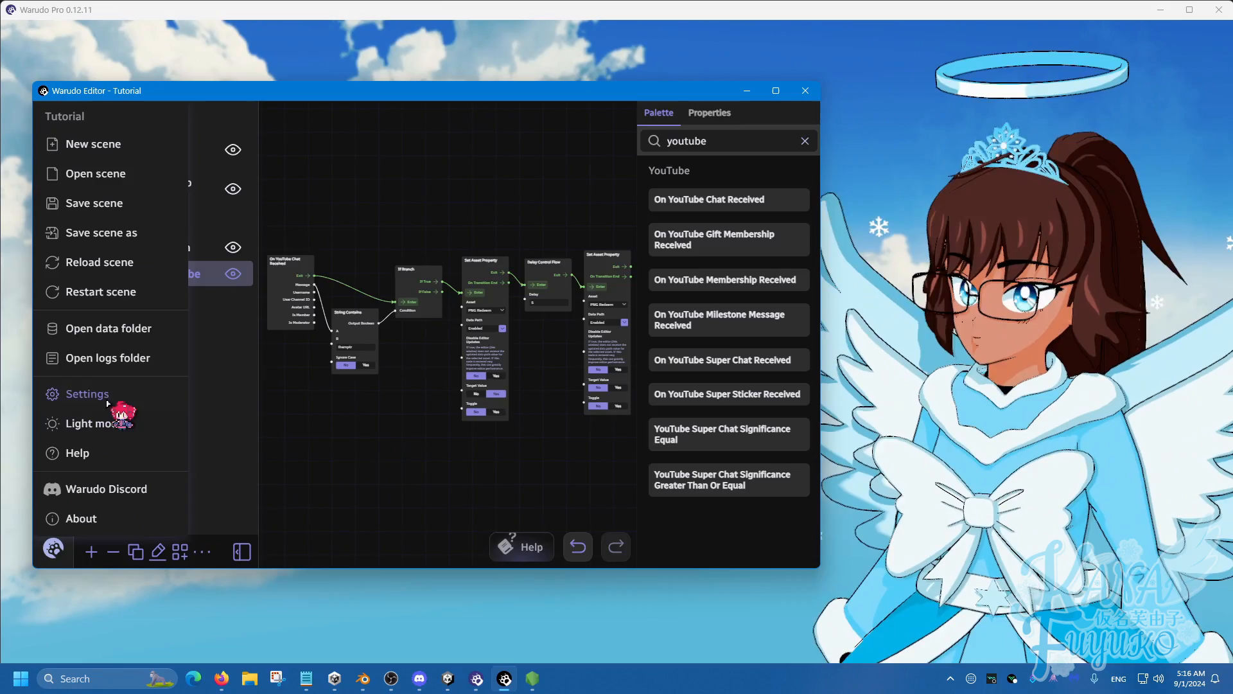
left_click(87, 393)
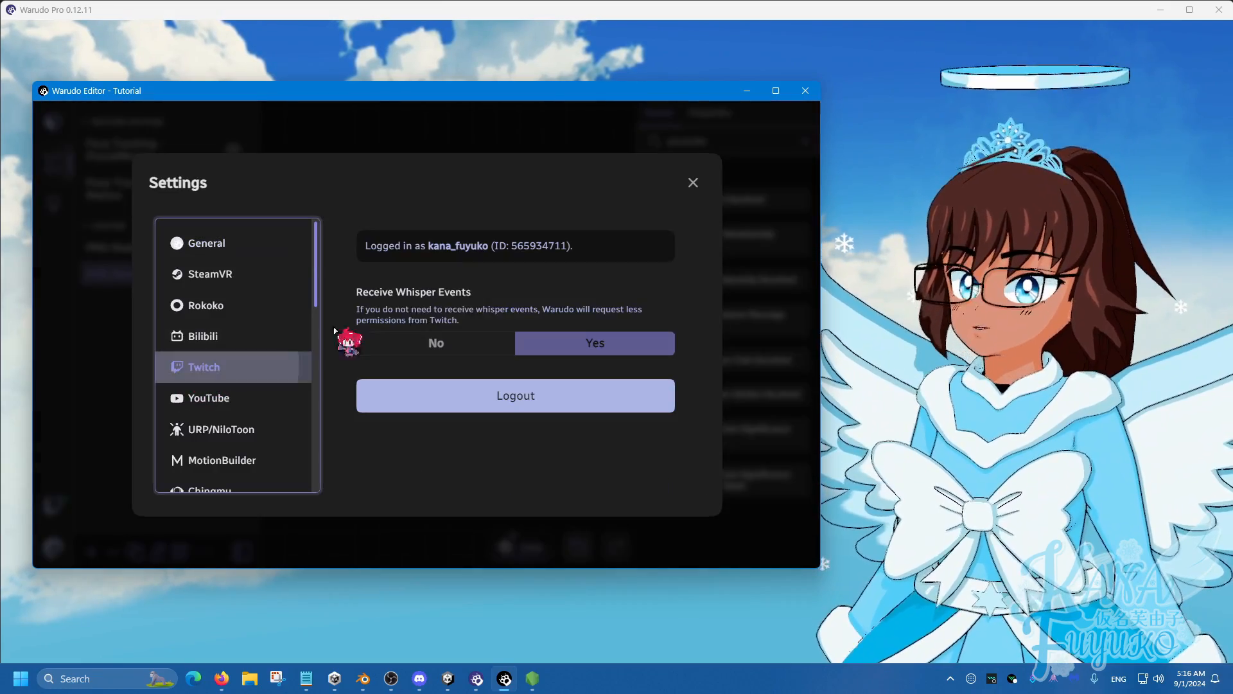
left_click(209, 397)
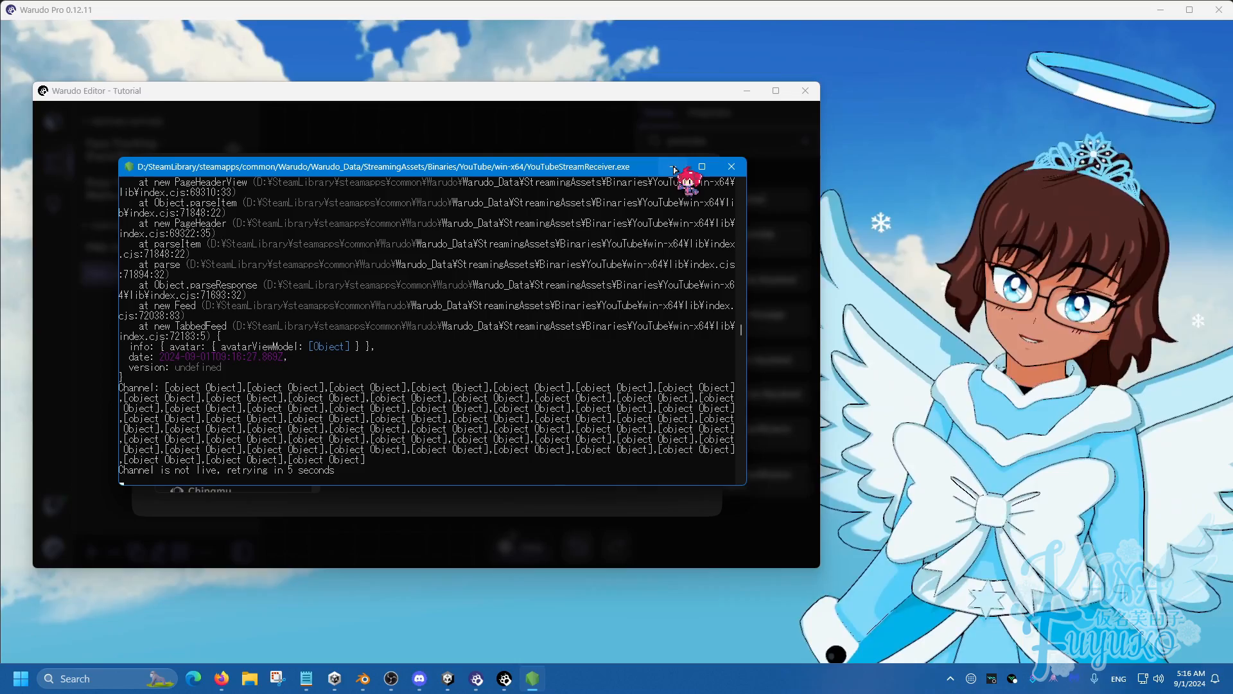
mouse_move(673, 168)
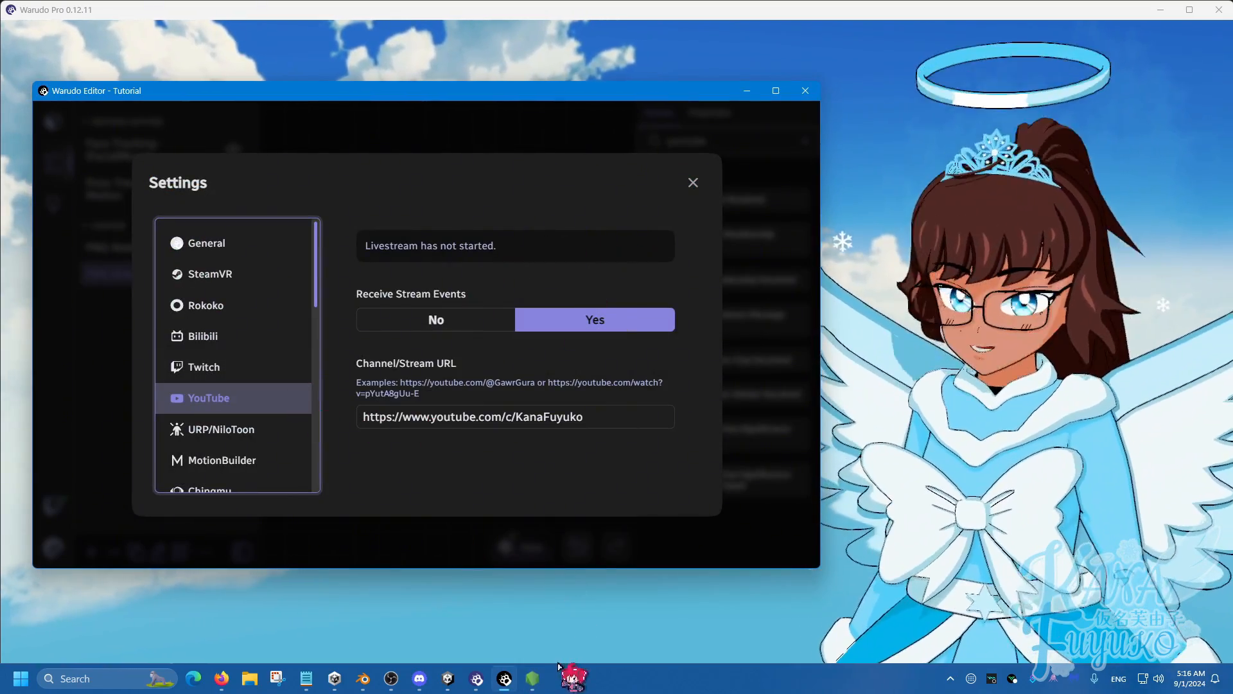
left_click(204, 367)
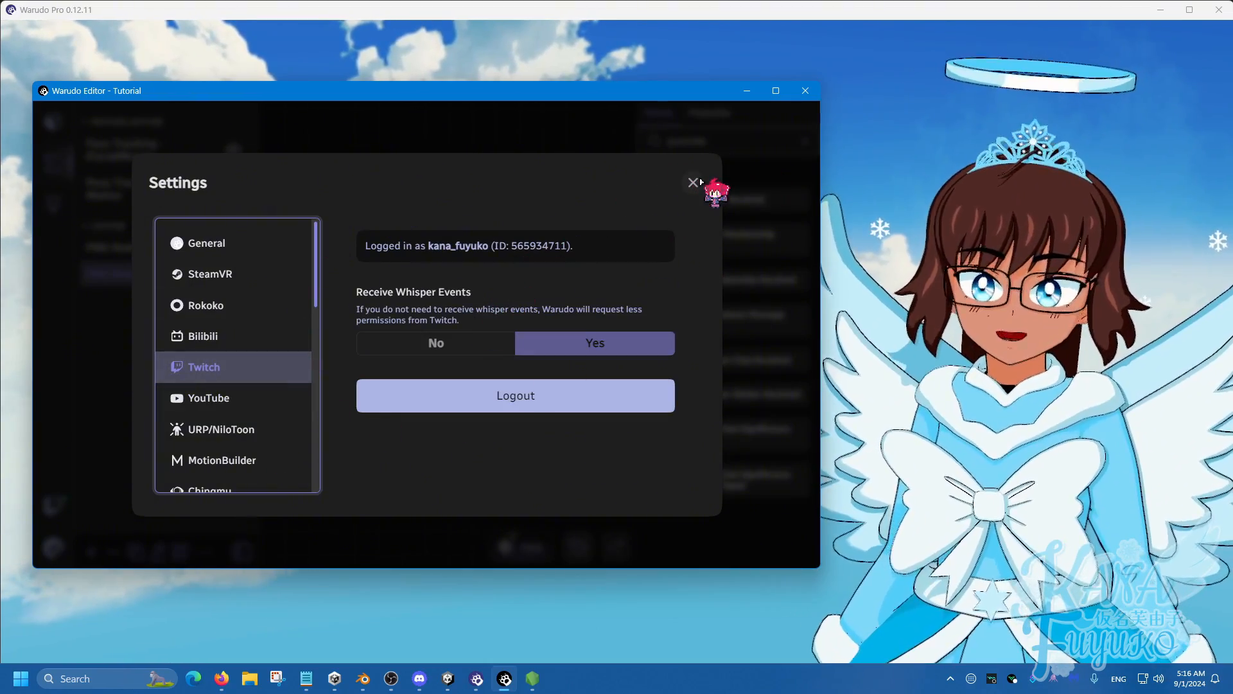
left_click(693, 183)
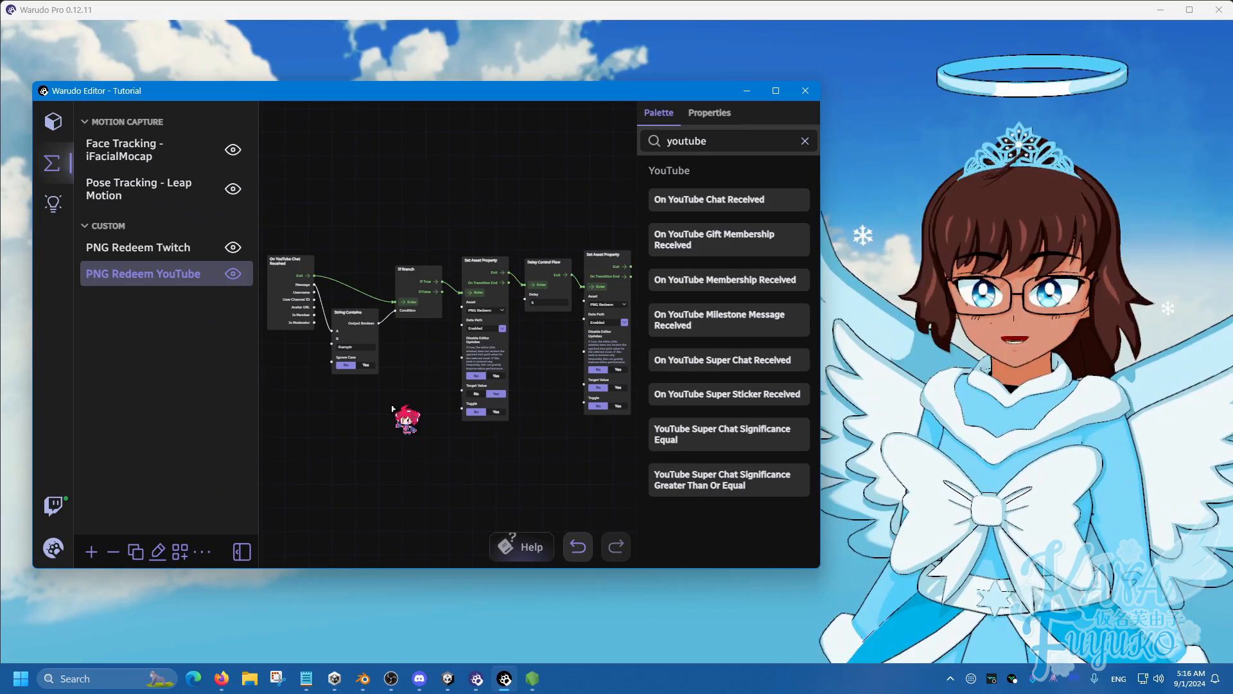